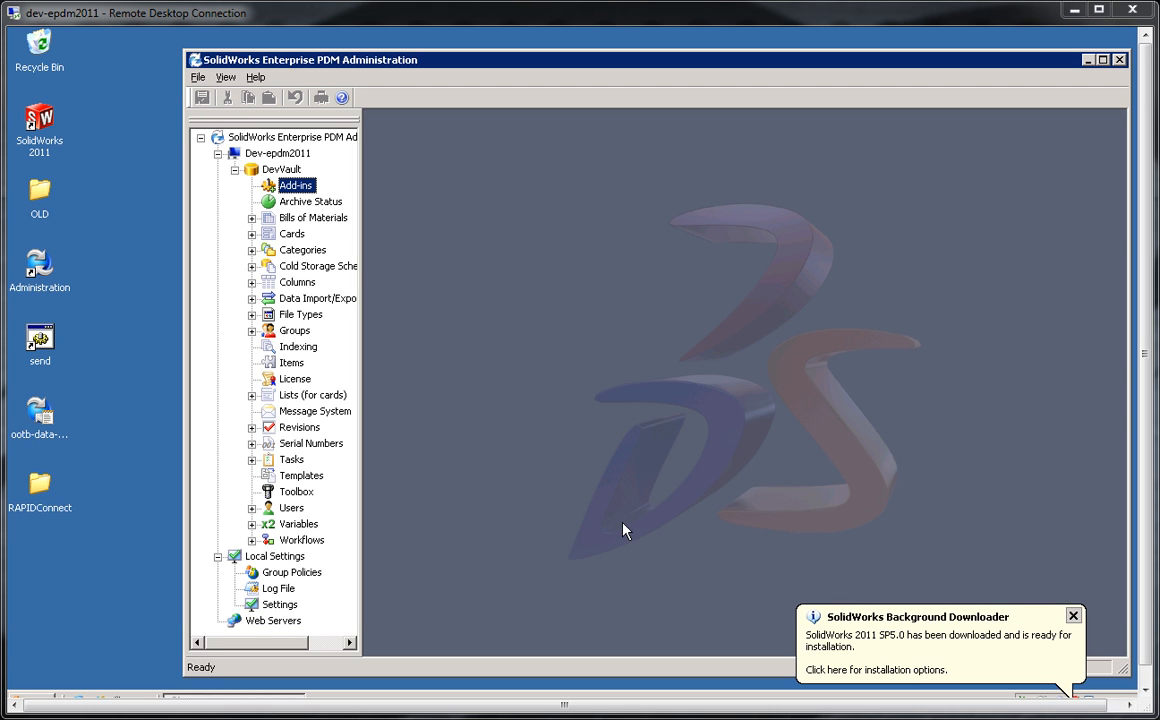
{"action": "mouse_move", "coordinate": [268, 76]}
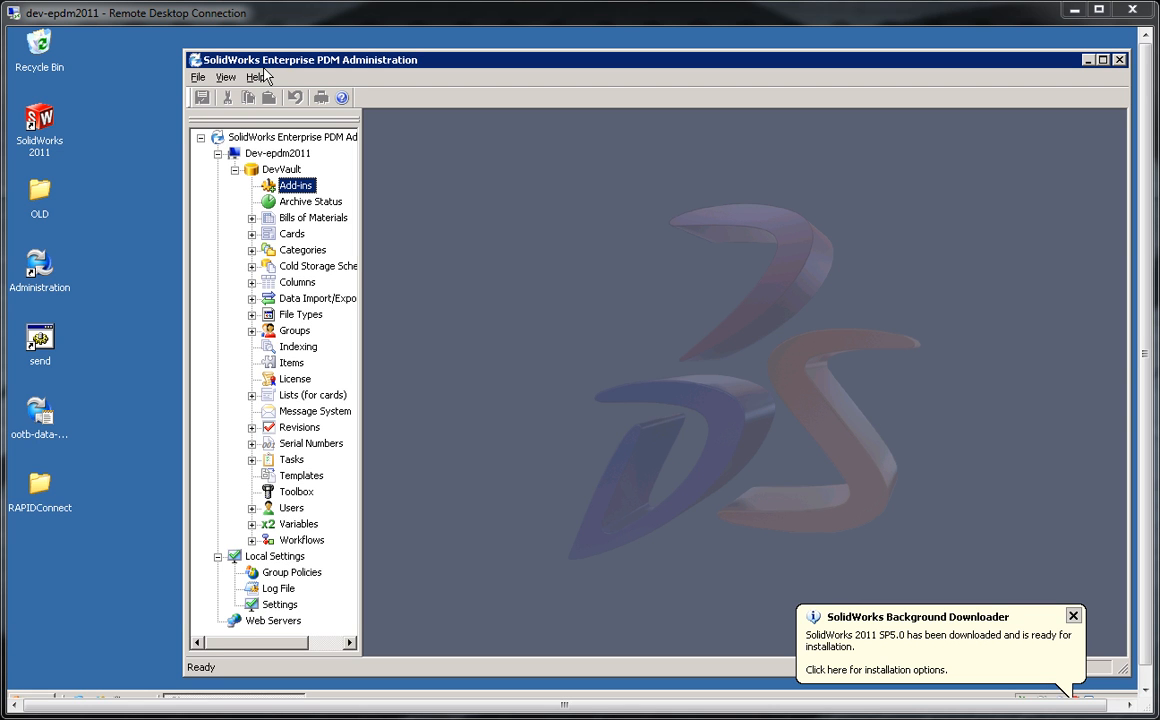
{"action": "mouse_move", "coordinate": [304, 538]}
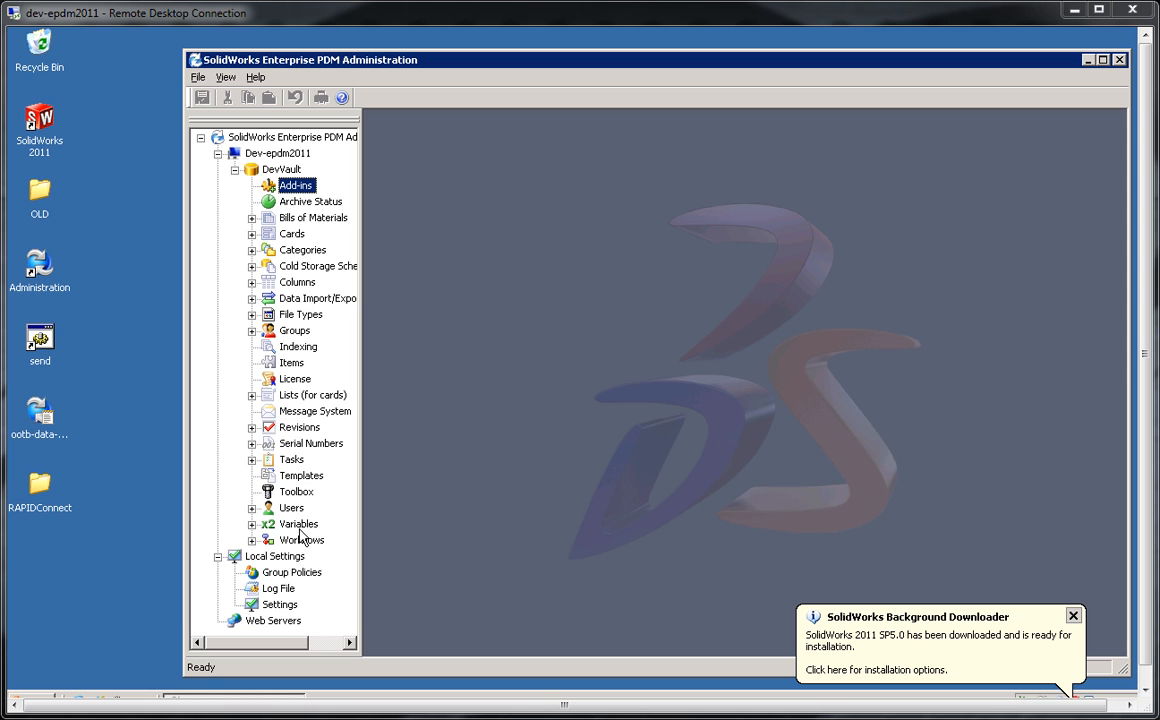
Step: Expand the vault's Variables list and inspect the AgileSubClass and AgileNumber variables
{"action": "left_click", "coordinate": [252, 540]}
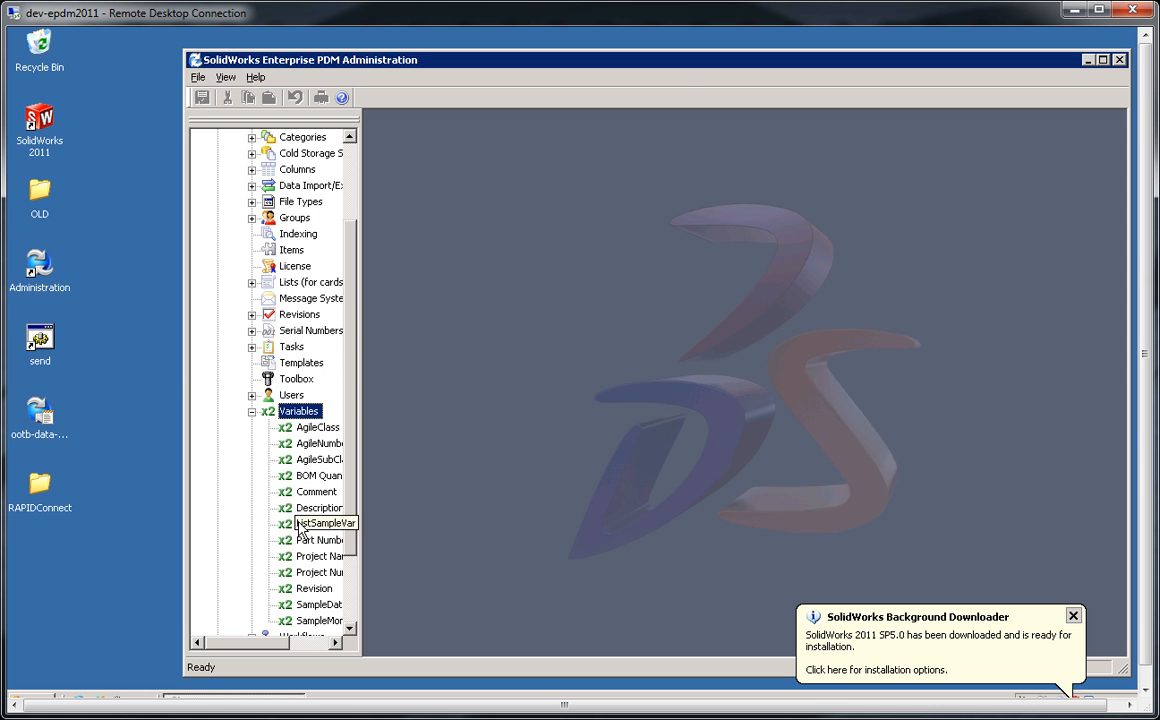
{"action": "scroll", "scroll_direction": "down", "scroll_amount": 3}
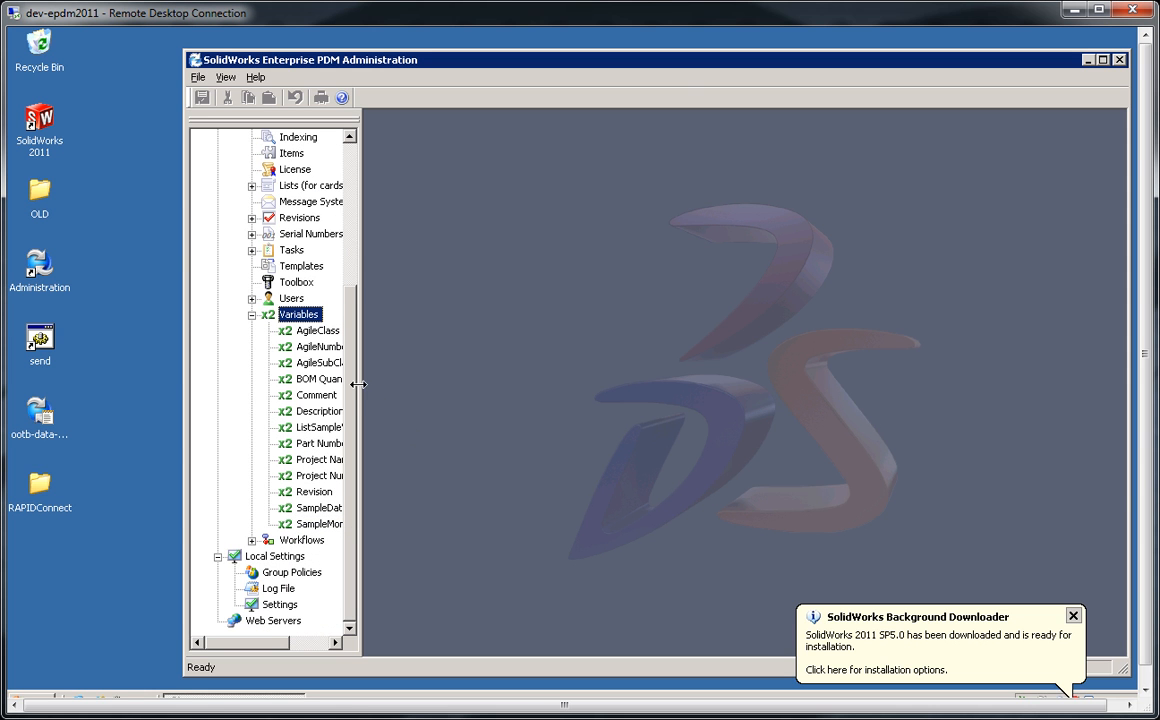
{"action": "mouse_move", "coordinate": [360, 400]}
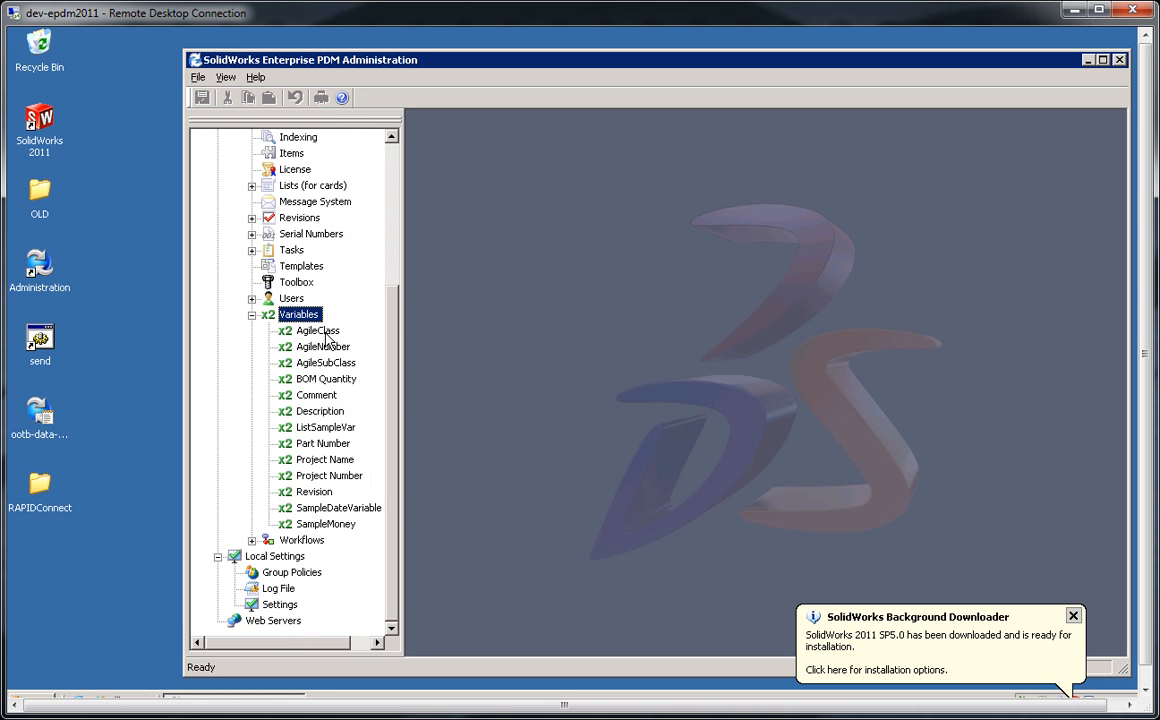
{"action": "left_click", "coordinate": [324, 362]}
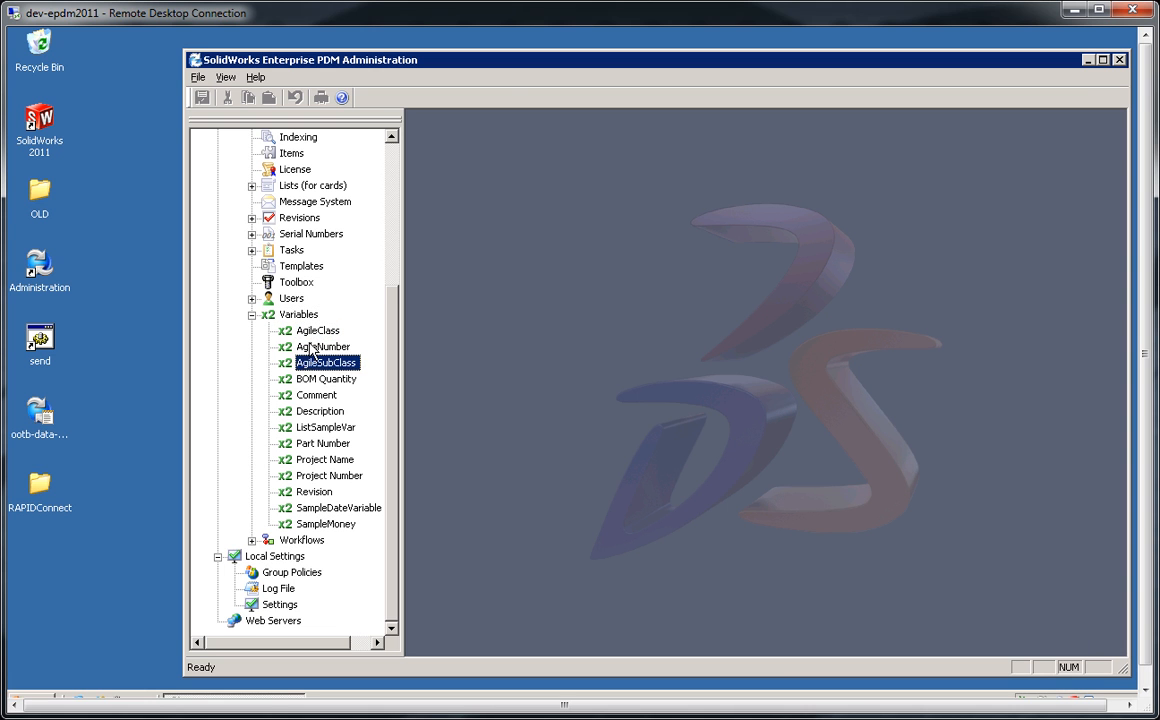
{"action": "left_click", "coordinate": [322, 346]}
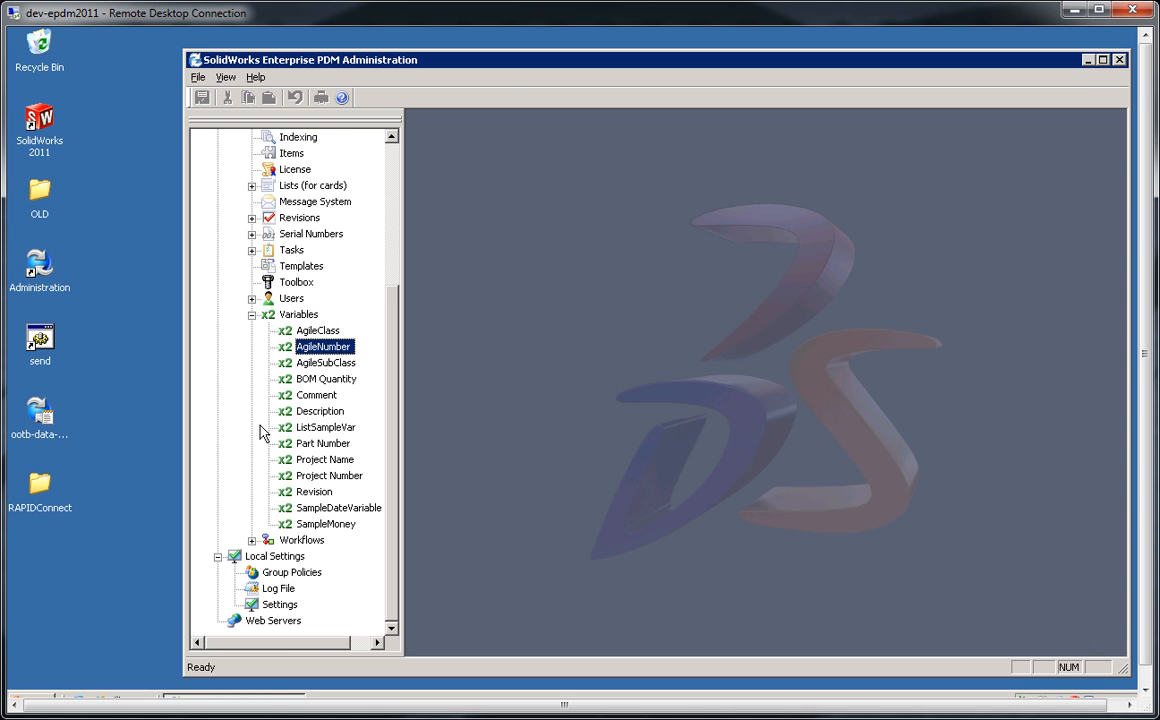
{"action": "scroll", "scroll_direction": "up", "scroll_amount": 3}
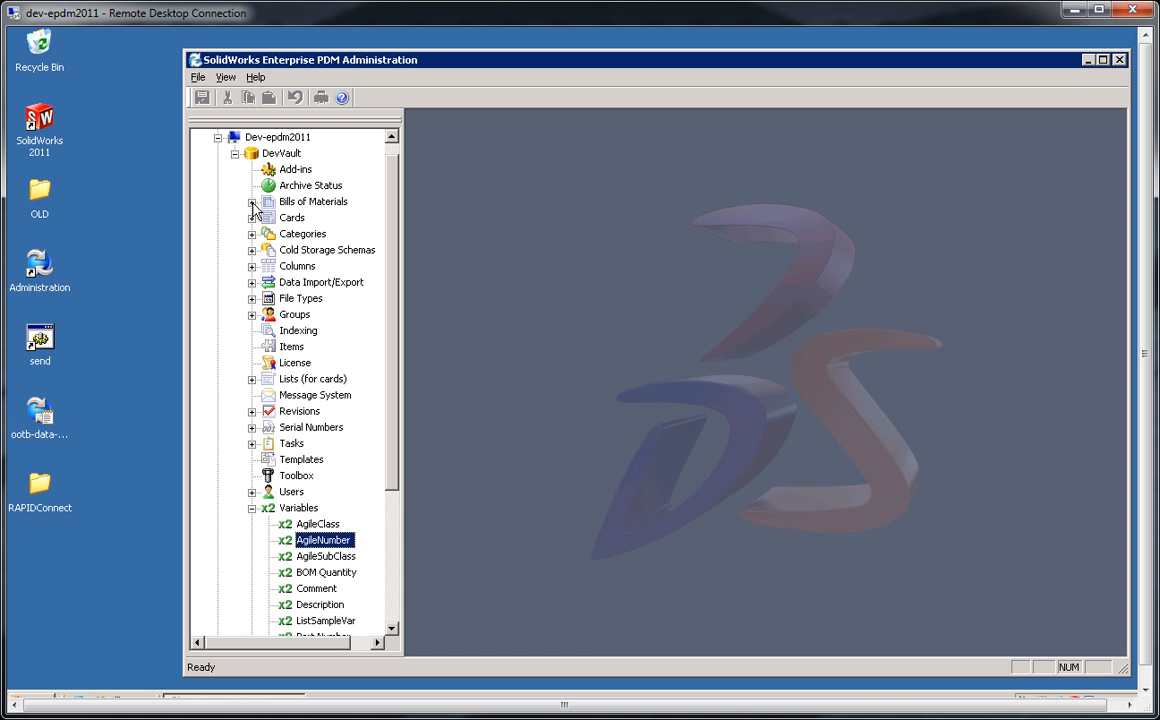
Step: Expand the Bills of Materials and Cards branches to show their entries
{"action": "left_click", "coordinate": [252, 200]}
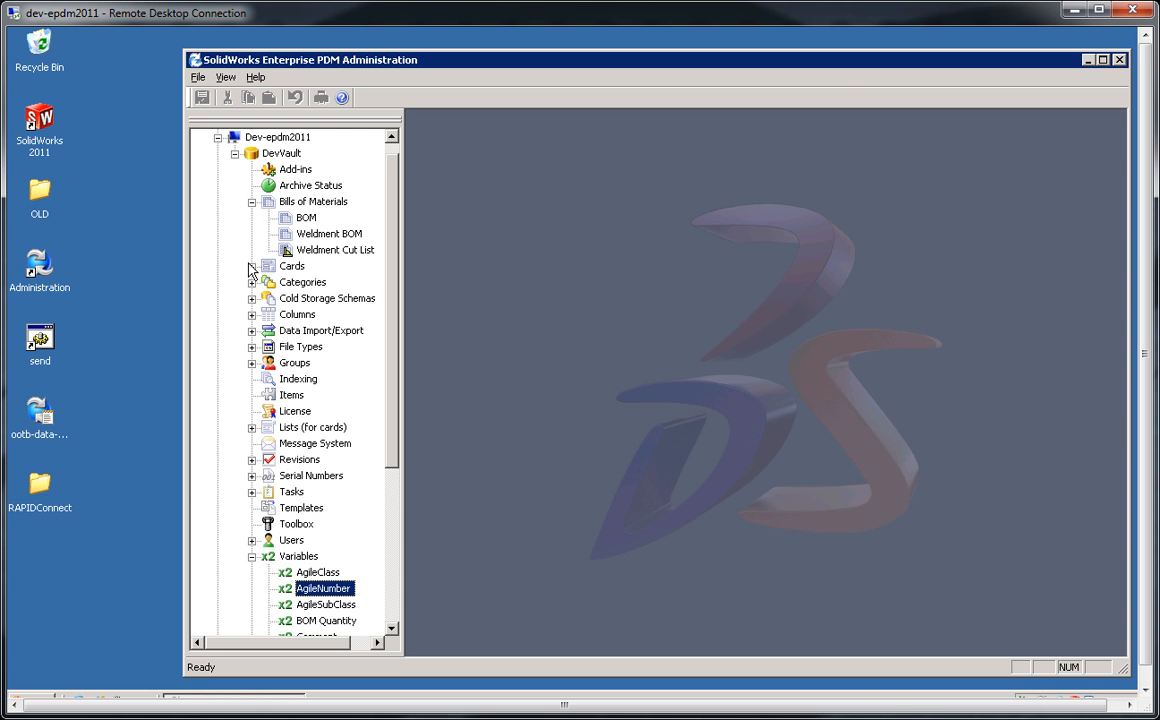
{"action": "left_click", "coordinate": [252, 266]}
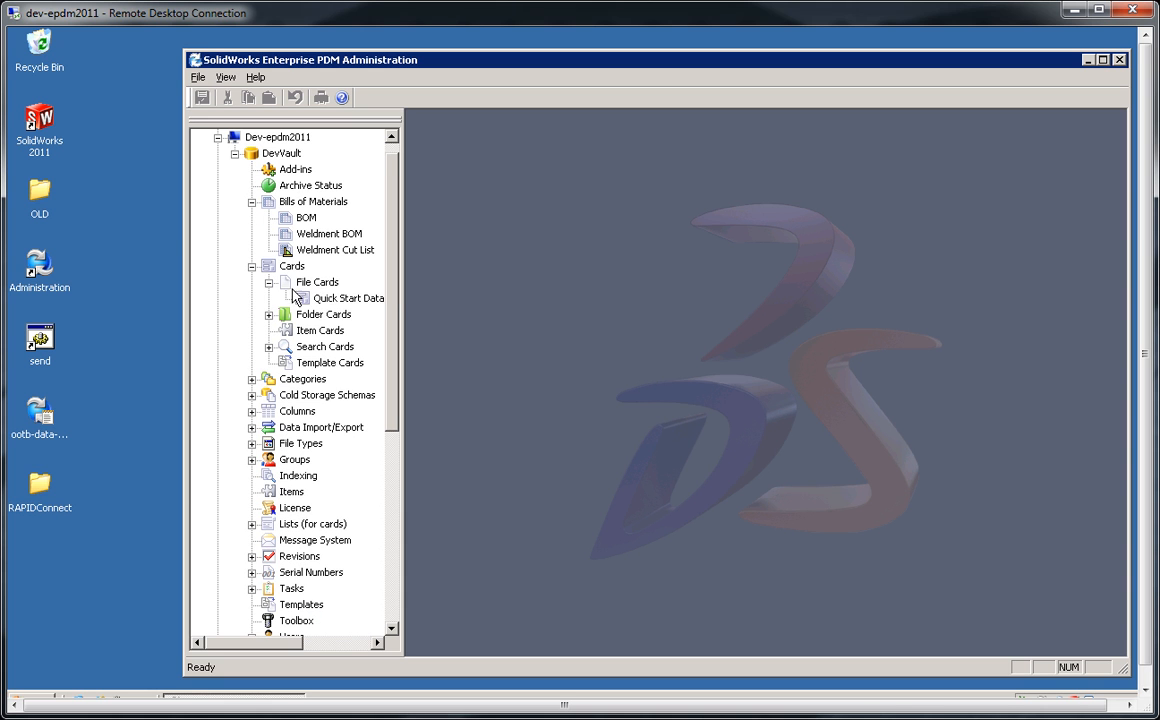
{"action": "double_click", "coordinate": [348, 298]}
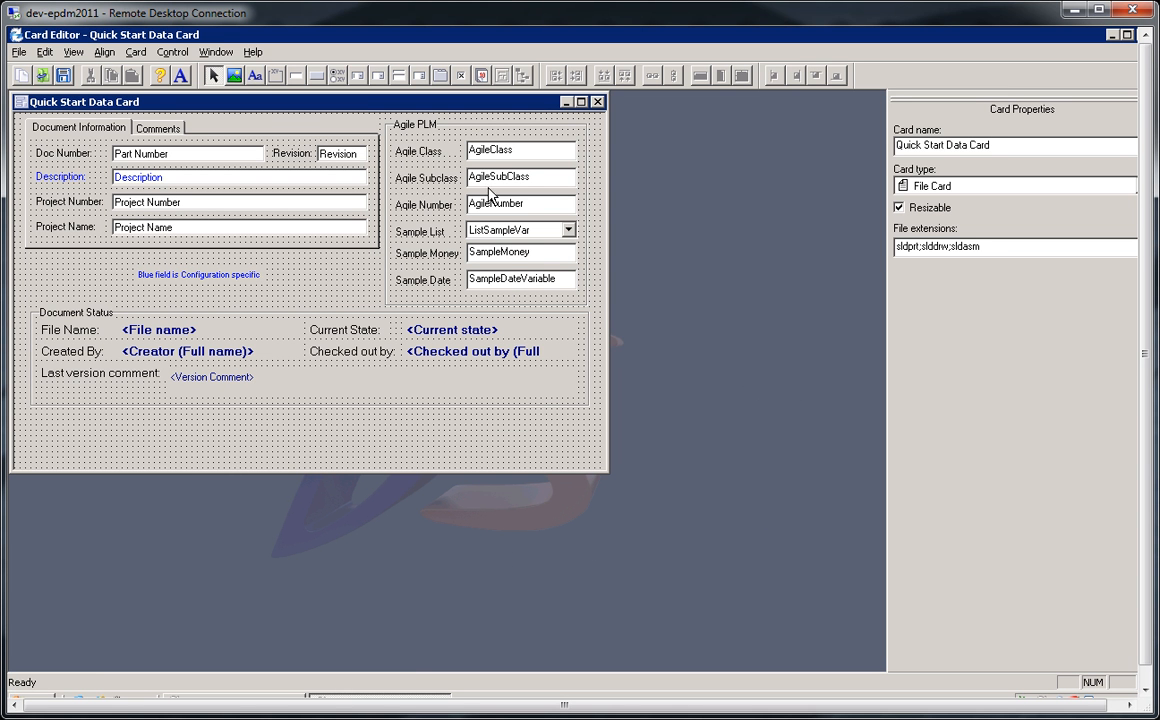
{"action": "mouse_move", "coordinate": [416, 156]}
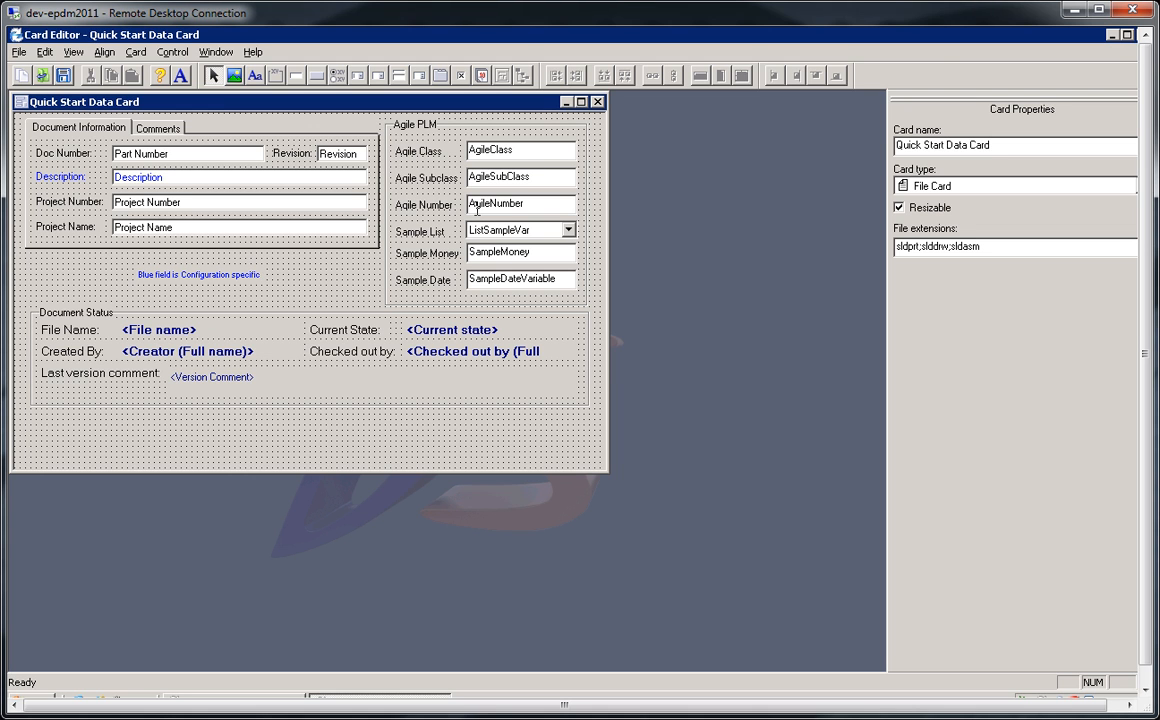
{"action": "mouse_move", "coordinate": [1080, 88]}
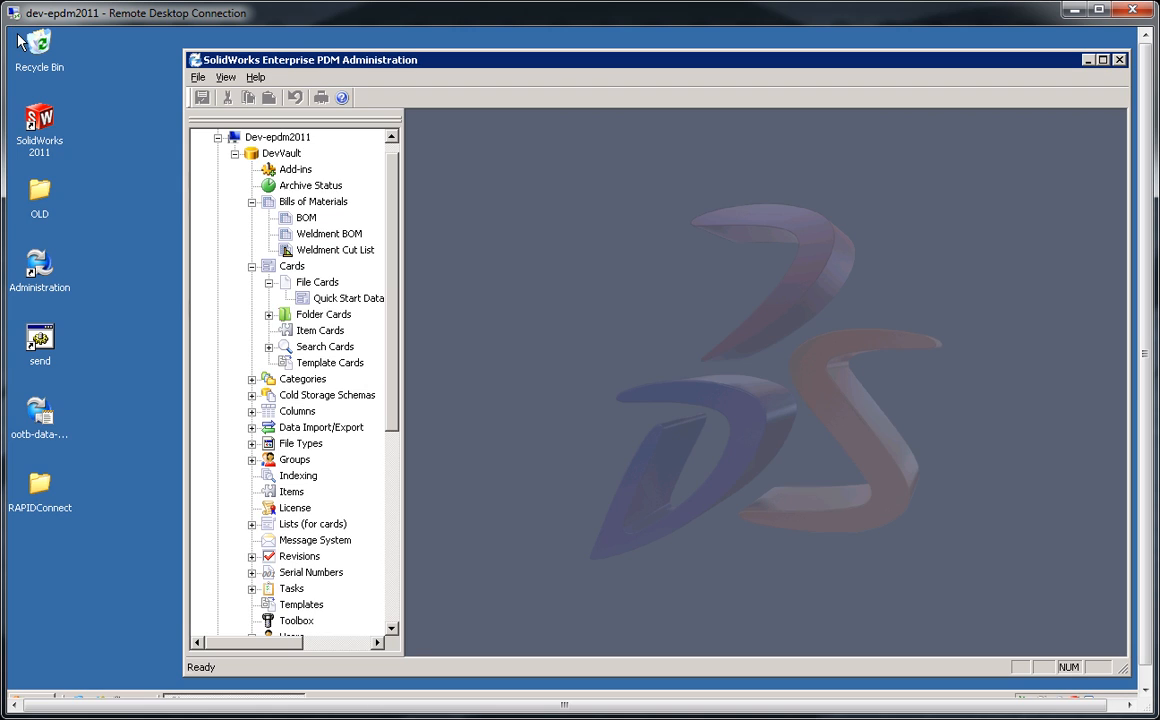
Step: Select the vault's Add-ins entry, then browse the desktop RAPIDConnect folder and select RAPIDConnect.xml
{"action": "left_click", "coordinate": [296, 168]}
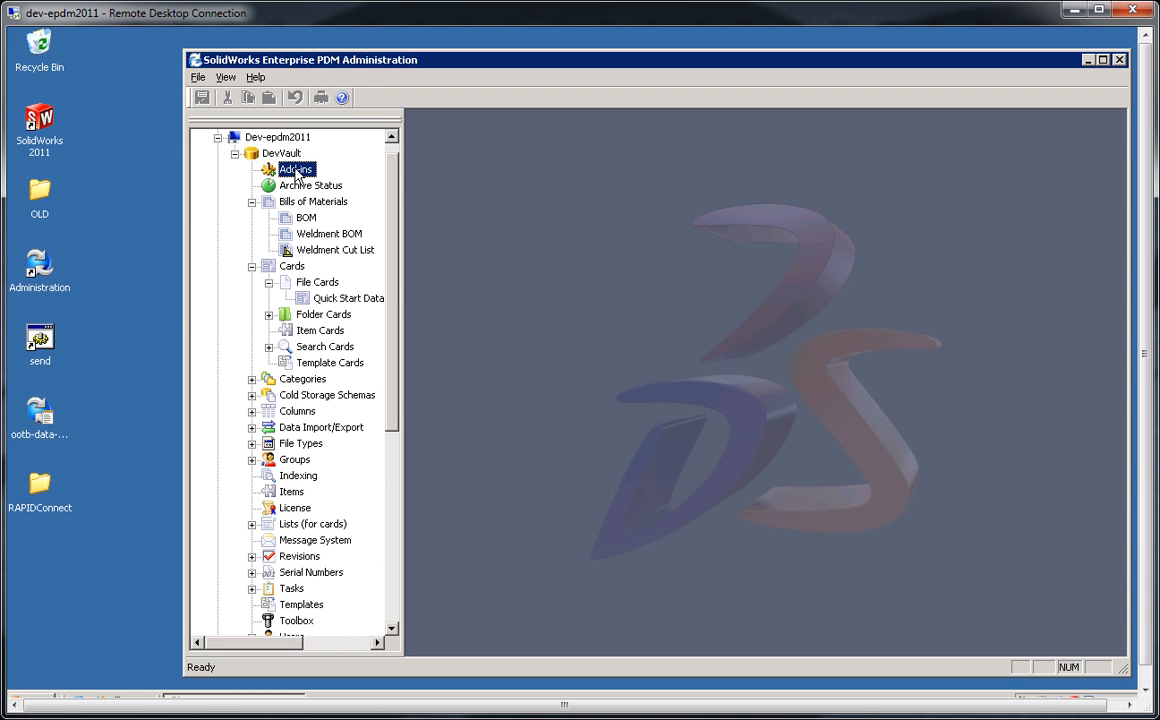
{"action": "double_click", "coordinate": [40, 486]}
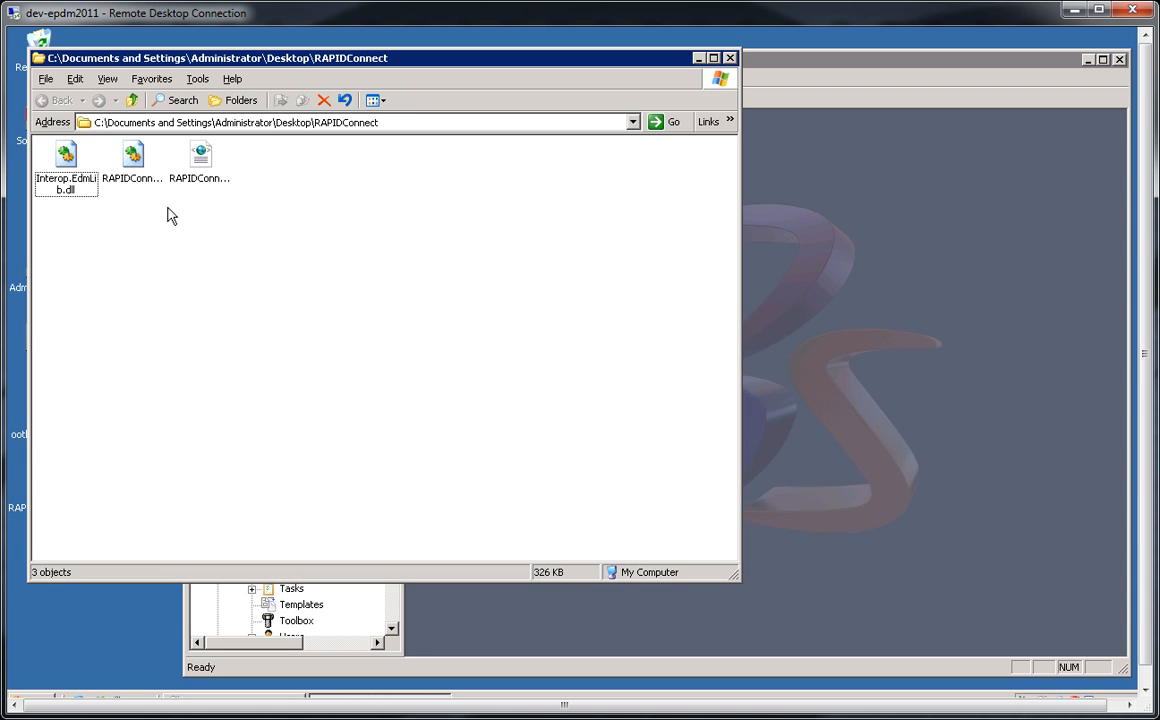
{"action": "left_click", "coordinate": [200, 160]}
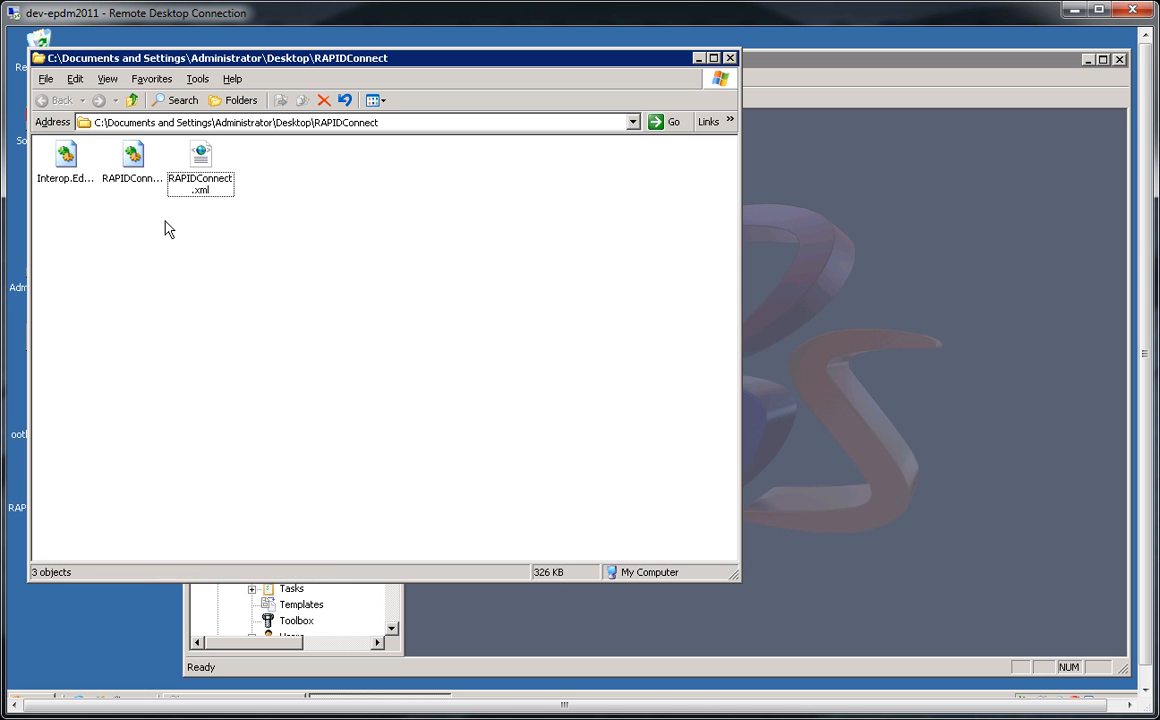
{"action": "left_click", "coordinate": [200, 178]}
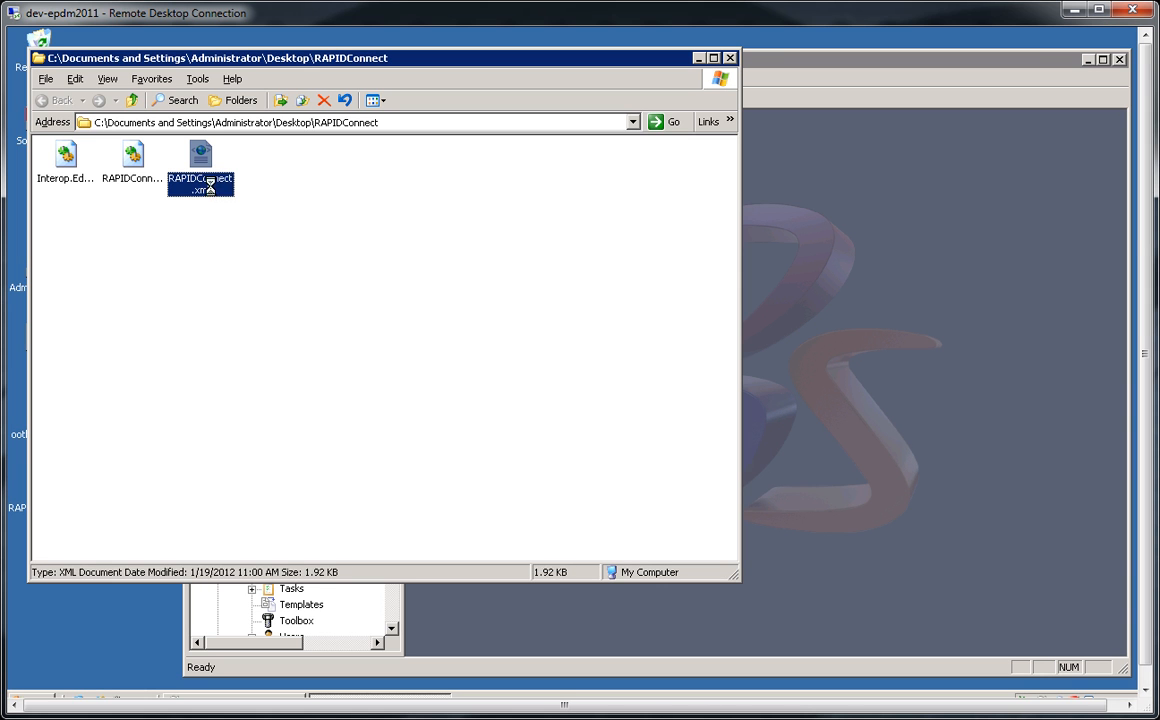
Step: View RAPIDConnect.xml in Notepad and point out the Parts description attribute mapping
{"action": "double_click", "coordinate": [200, 160]}
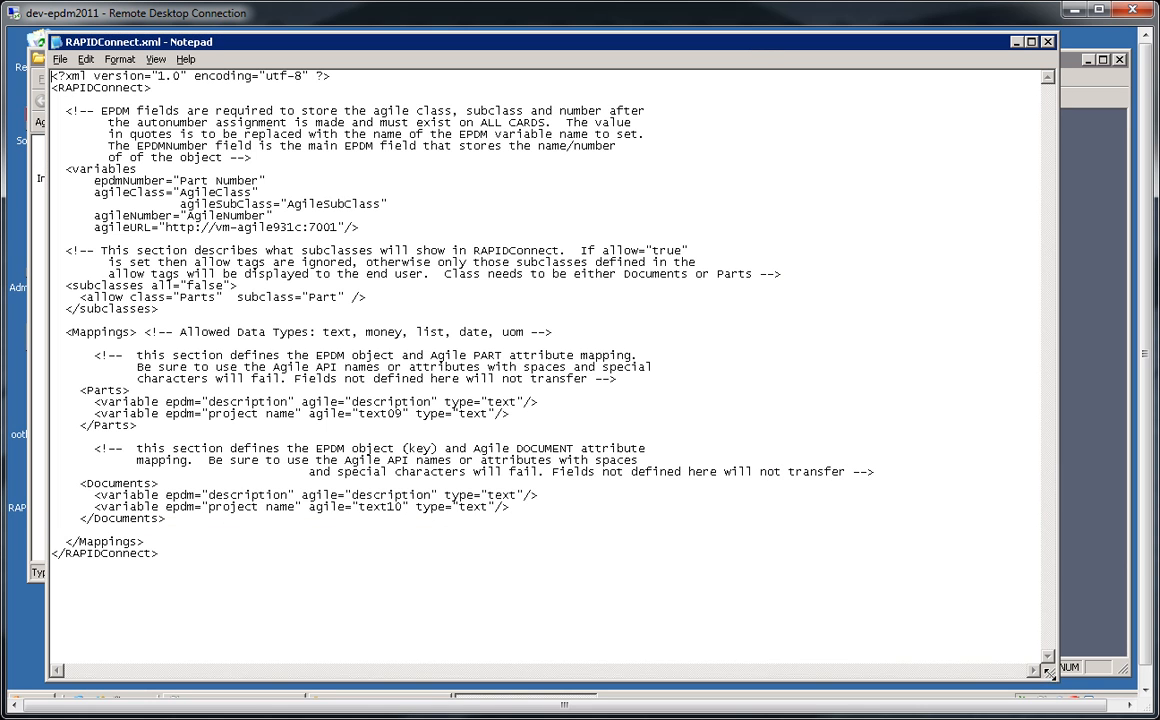
{"action": "mouse_move", "coordinate": [108, 338]}
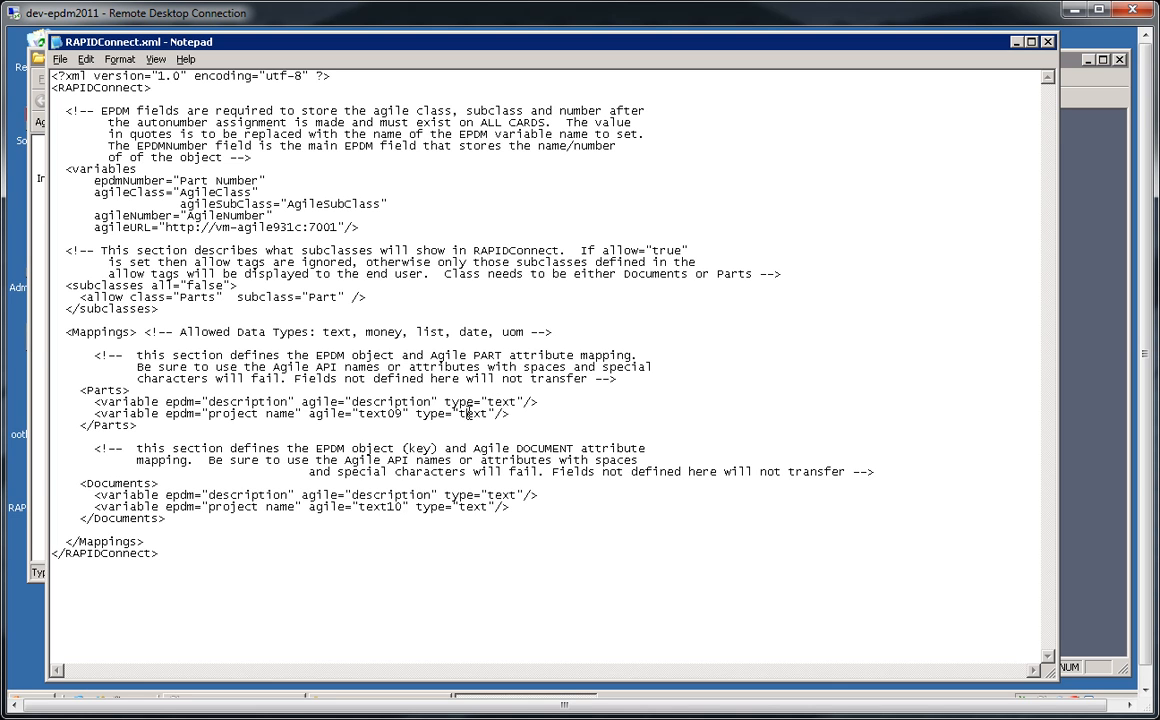
{"action": "mouse_move", "coordinate": [432, 420]}
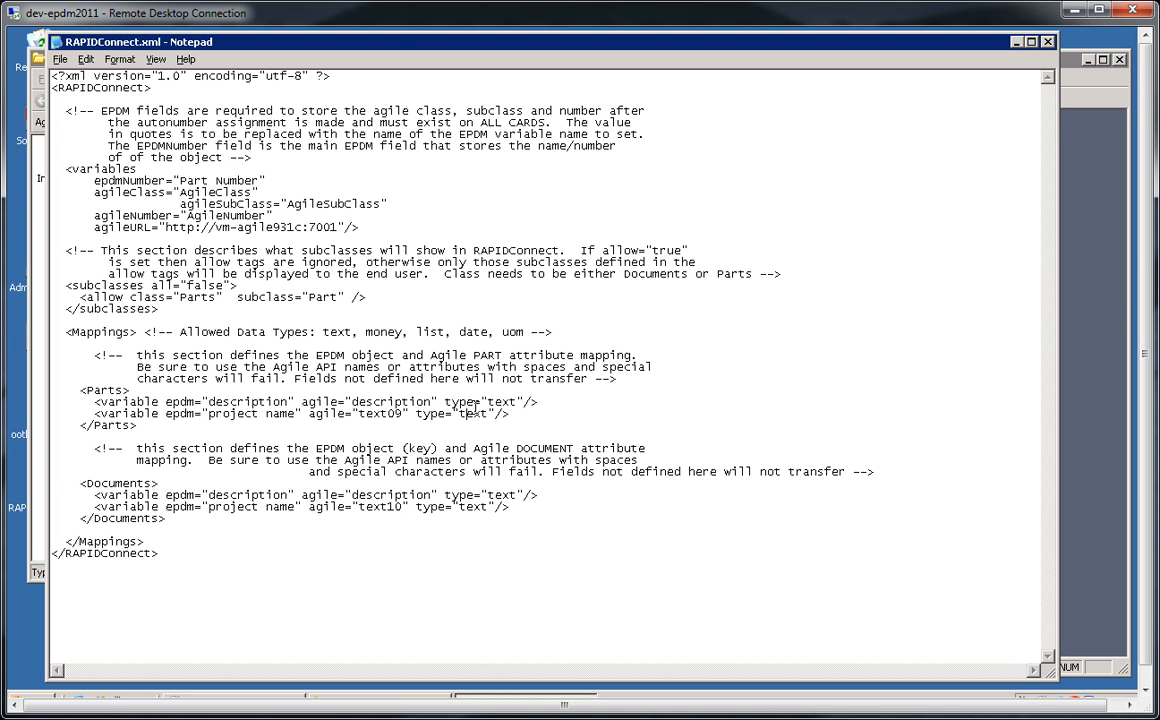
{"action": "mouse_move", "coordinate": [320, 384]}
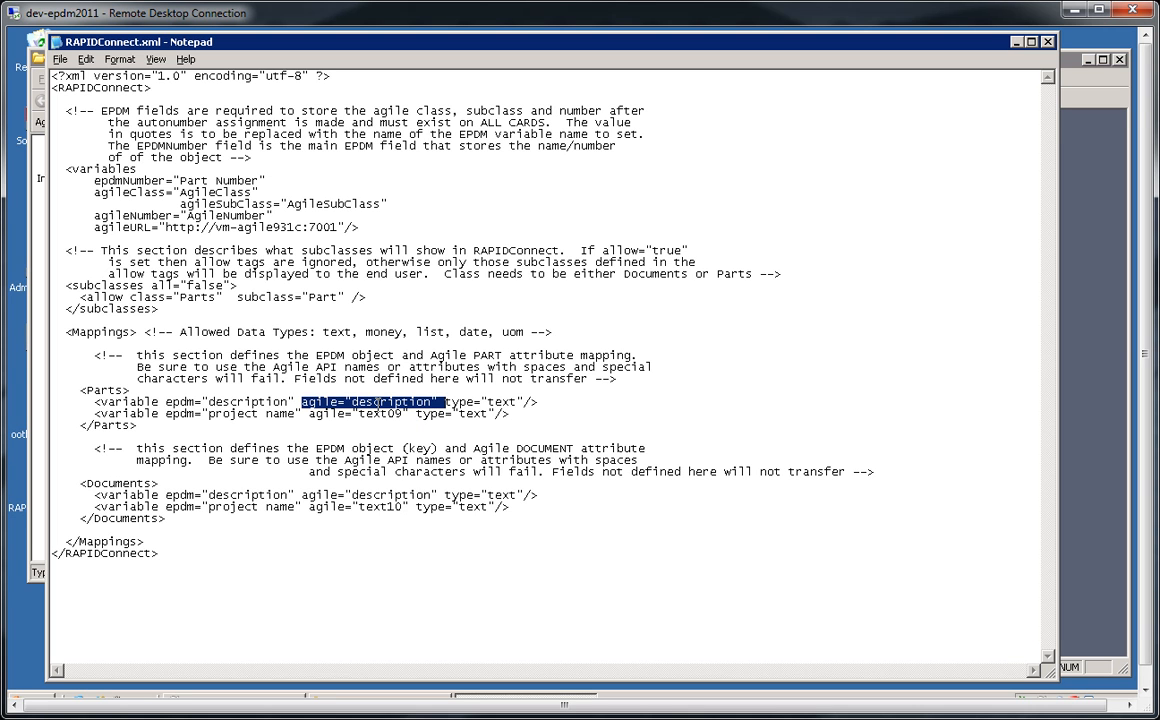
{"action": "left_click", "coordinate": [380, 400]}
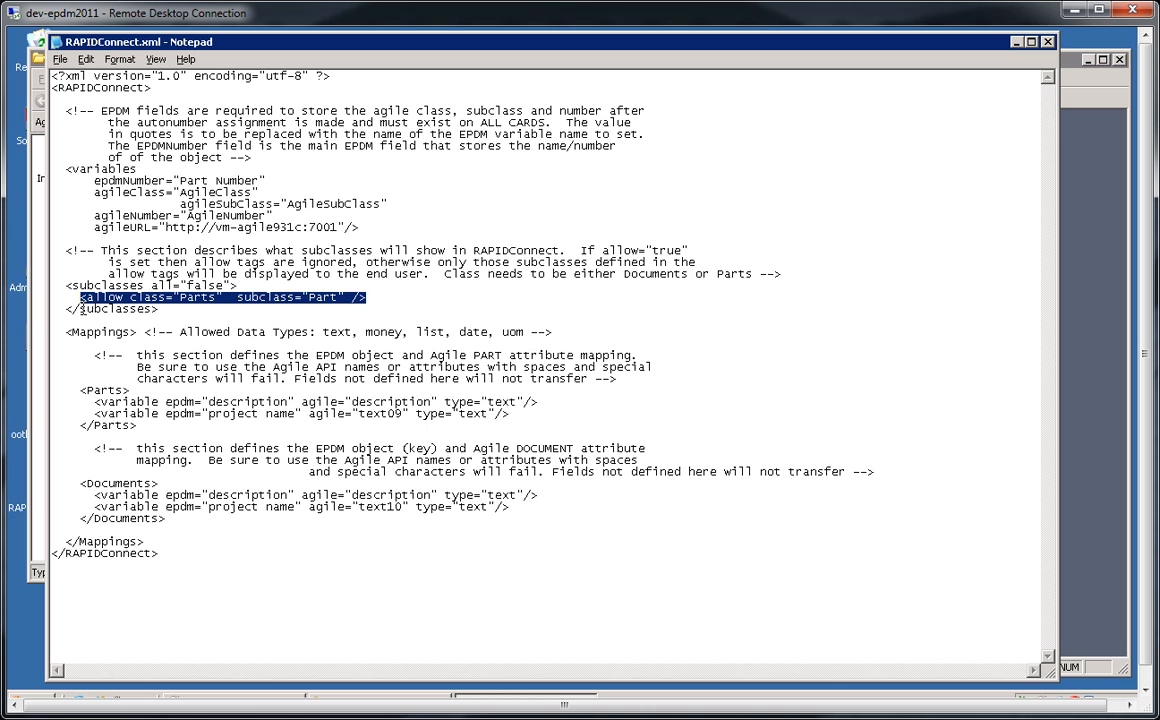
{"action": "mouse_move", "coordinate": [320, 300]}
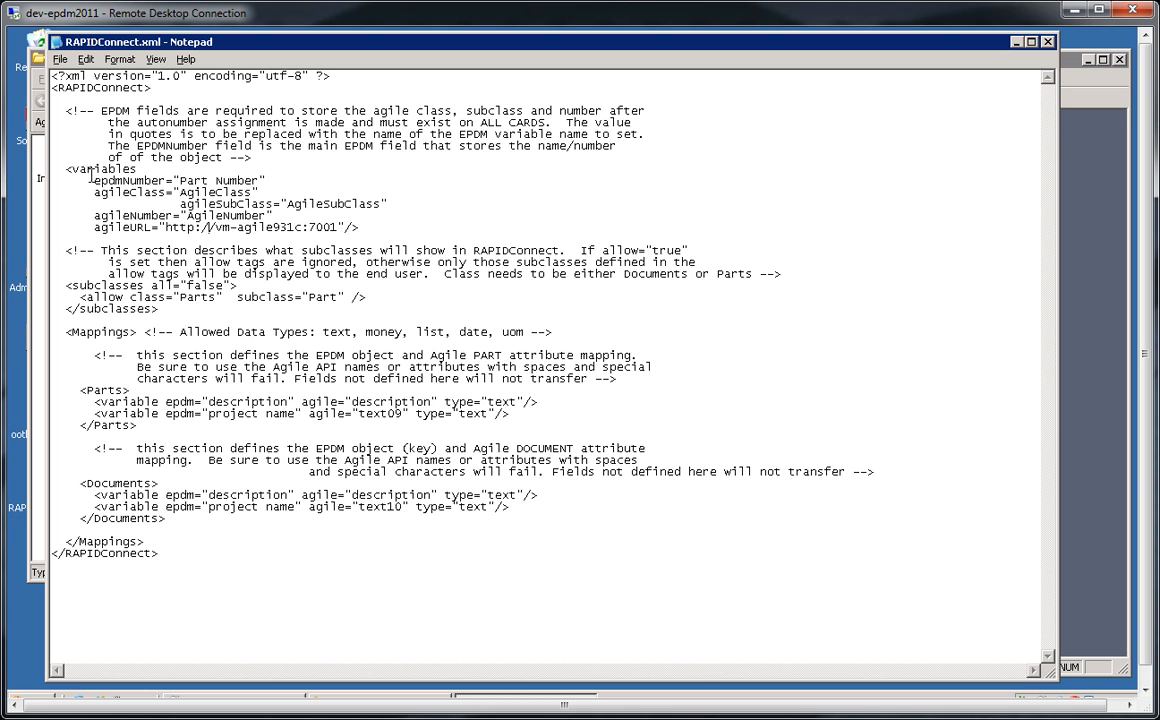
{"action": "mouse_move", "coordinate": [124, 216]}
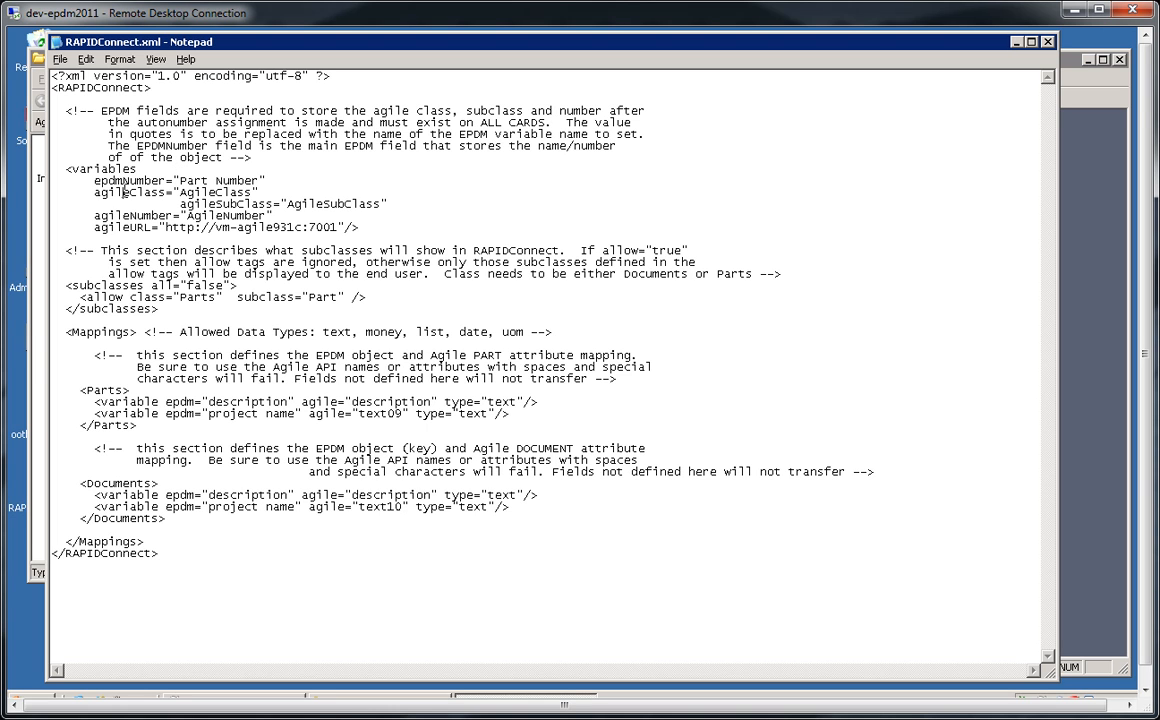
{"action": "double_click", "coordinate": [176, 192]}
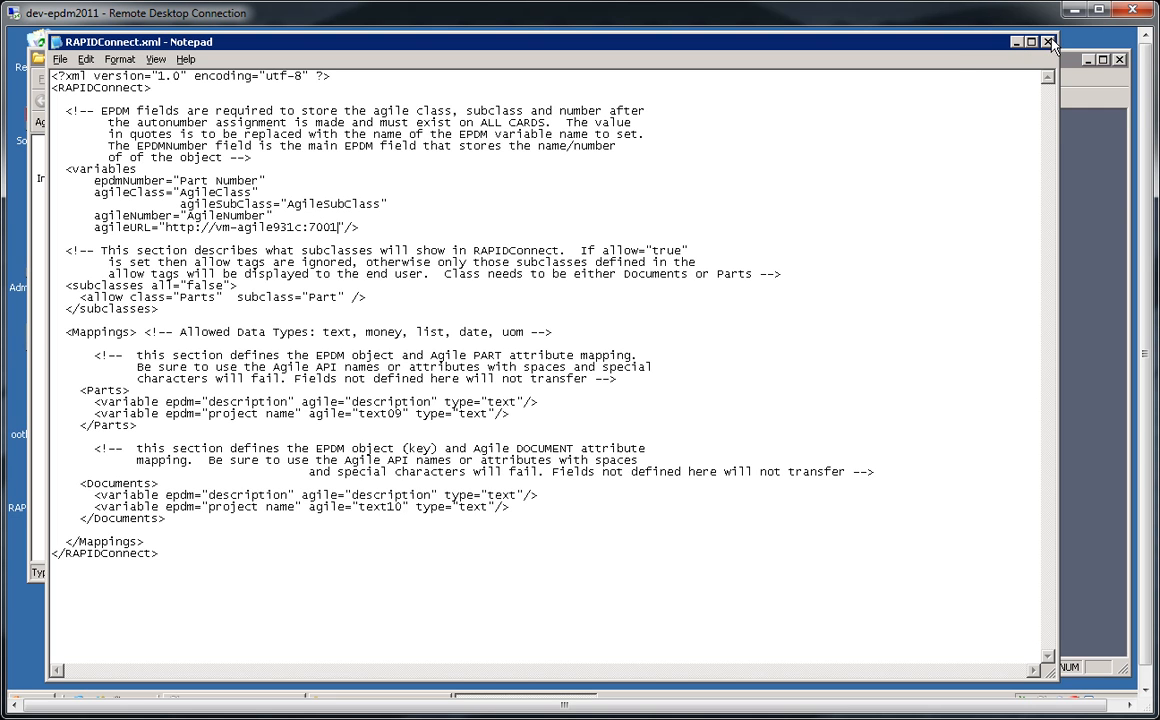
Step: Close the configuration file and start New Add-in from the vault's Add-ins entry
{"action": "left_click", "coordinate": [1050, 42]}
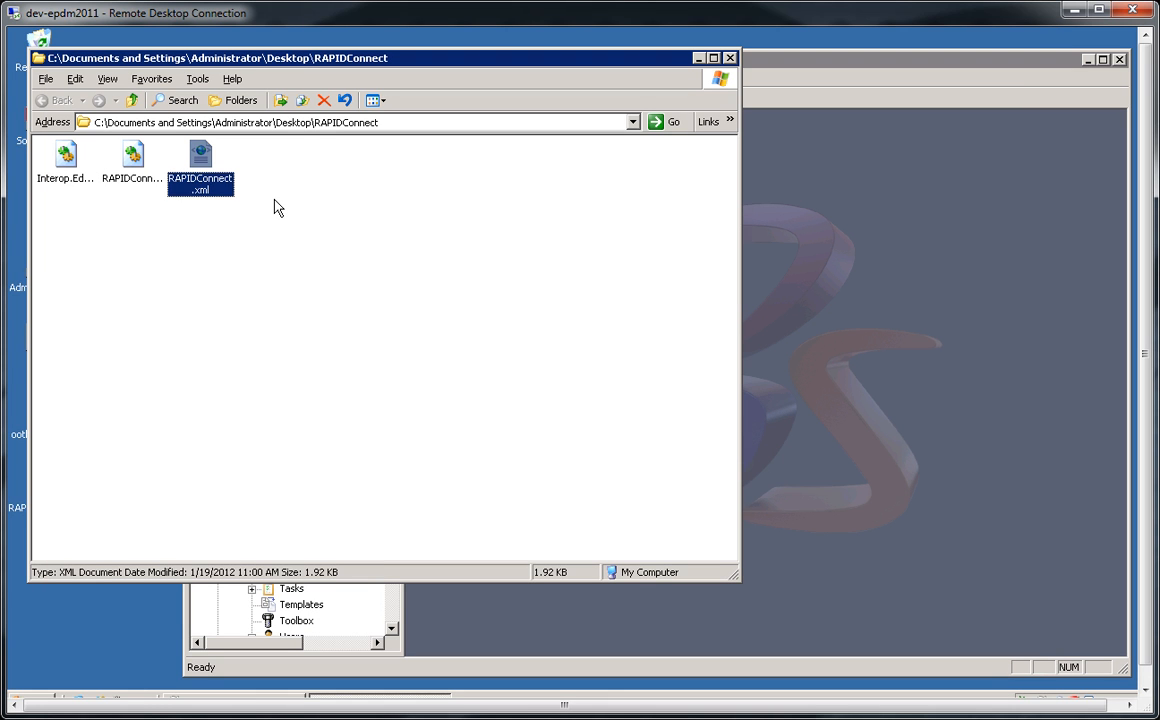
{"action": "mouse_move", "coordinate": [252, 208]}
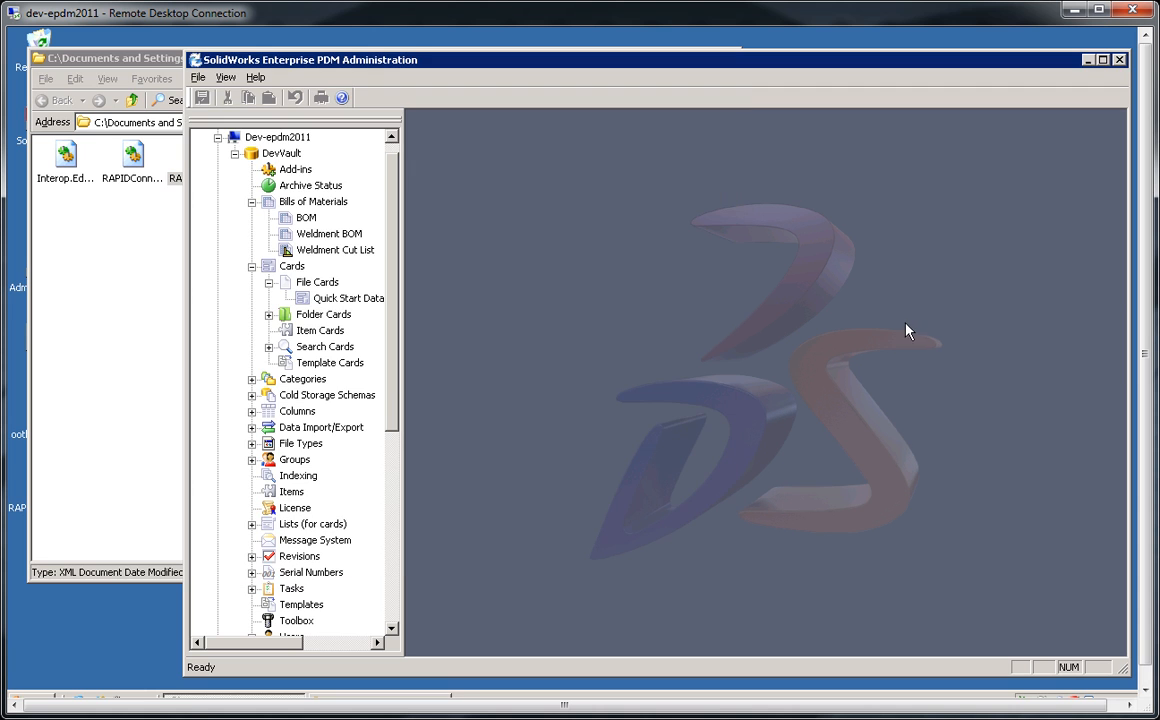
{"action": "right_click", "coordinate": [296, 168]}
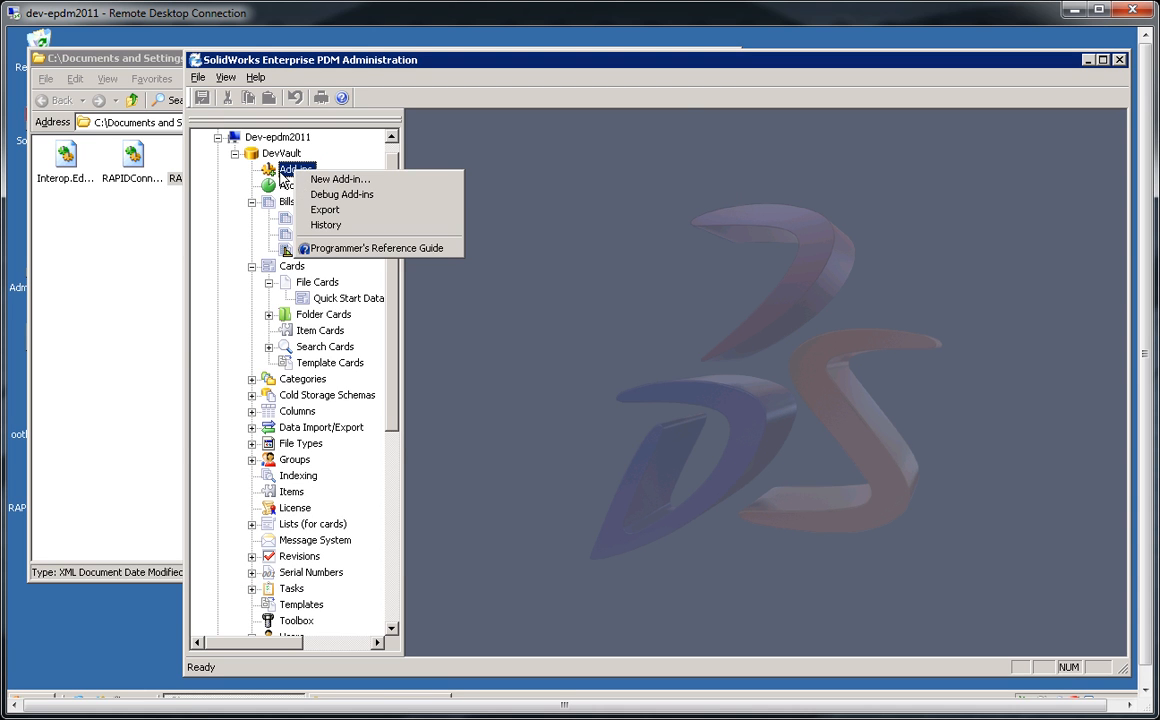
{"action": "left_click", "coordinate": [340, 180]}
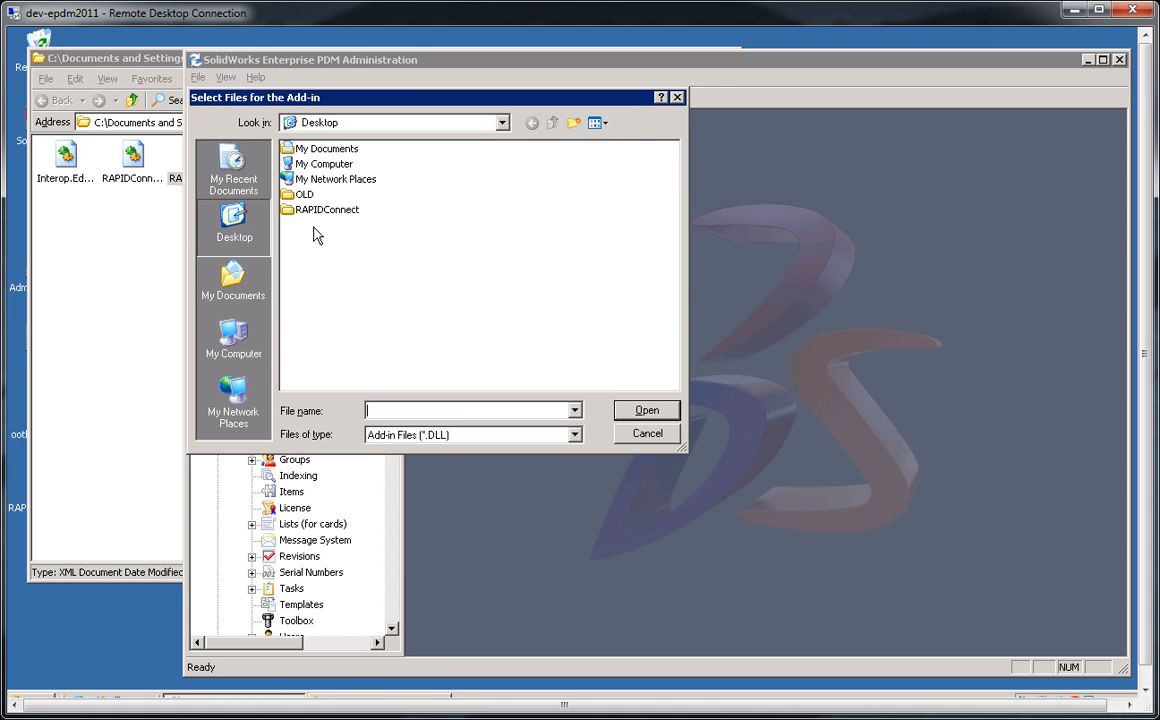
Step: From the desktop RAPIDConnect folder, list All Files and load the three RAPIDConnect files as the add-in
{"action": "double_click", "coordinate": [326, 210]}
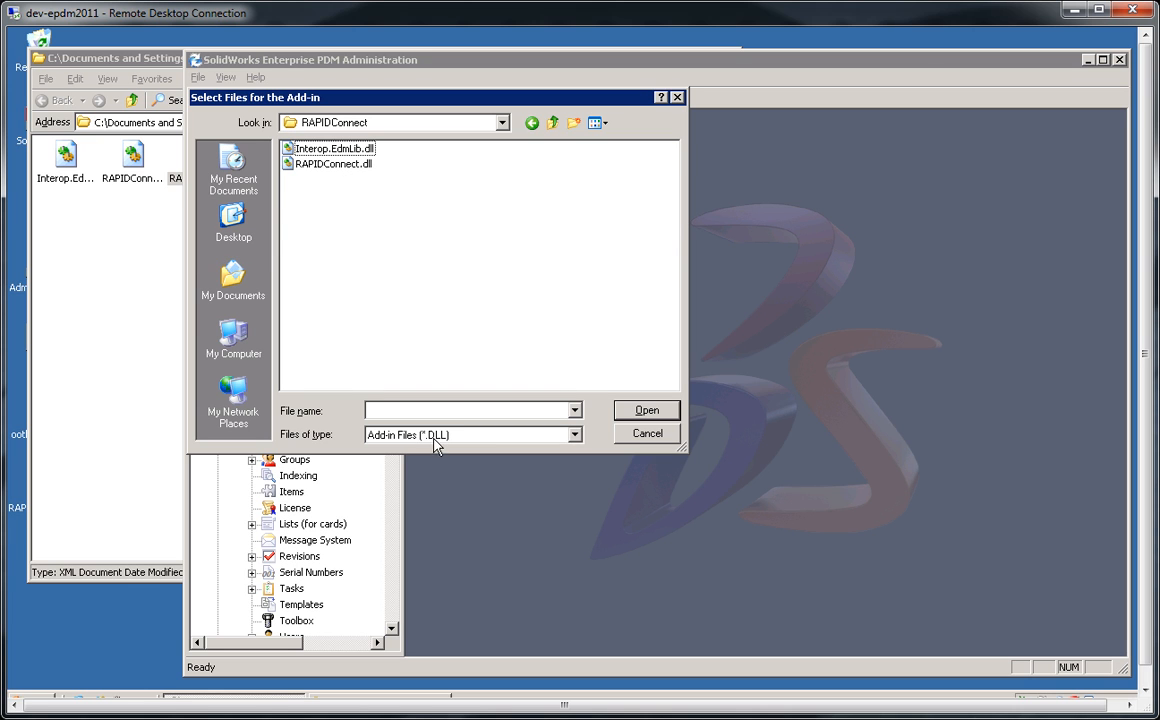
{"action": "left_click", "coordinate": [574, 434]}
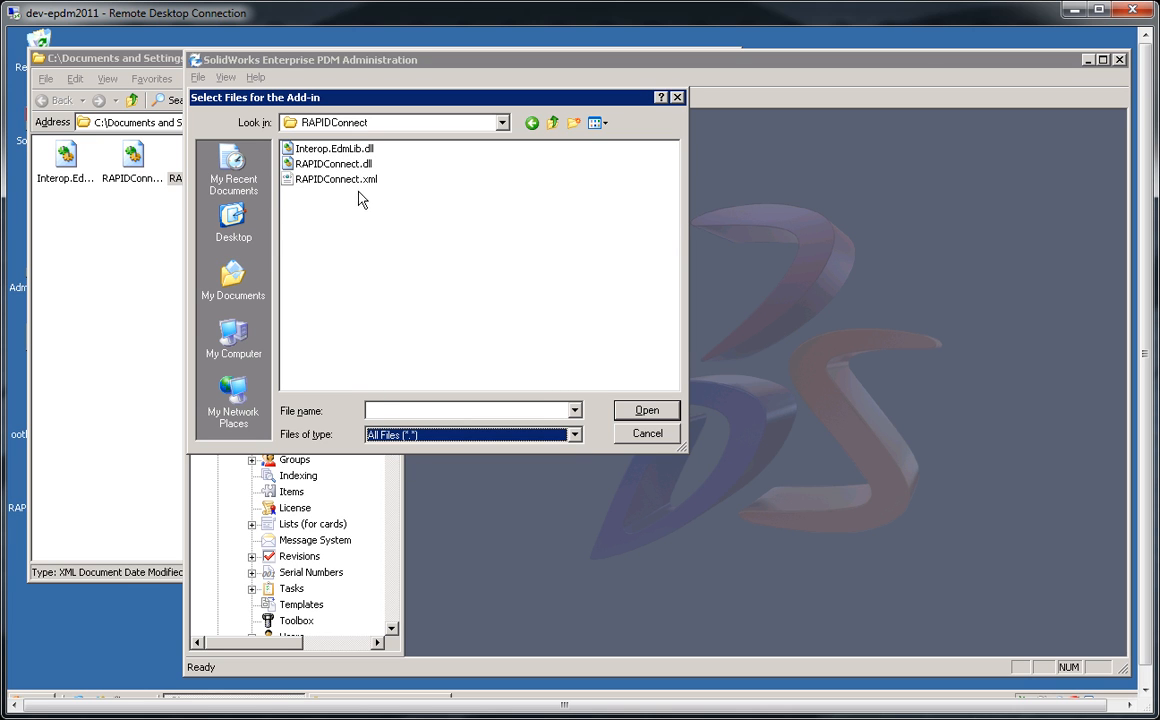
{"action": "mouse_move", "coordinate": [316, 164]}
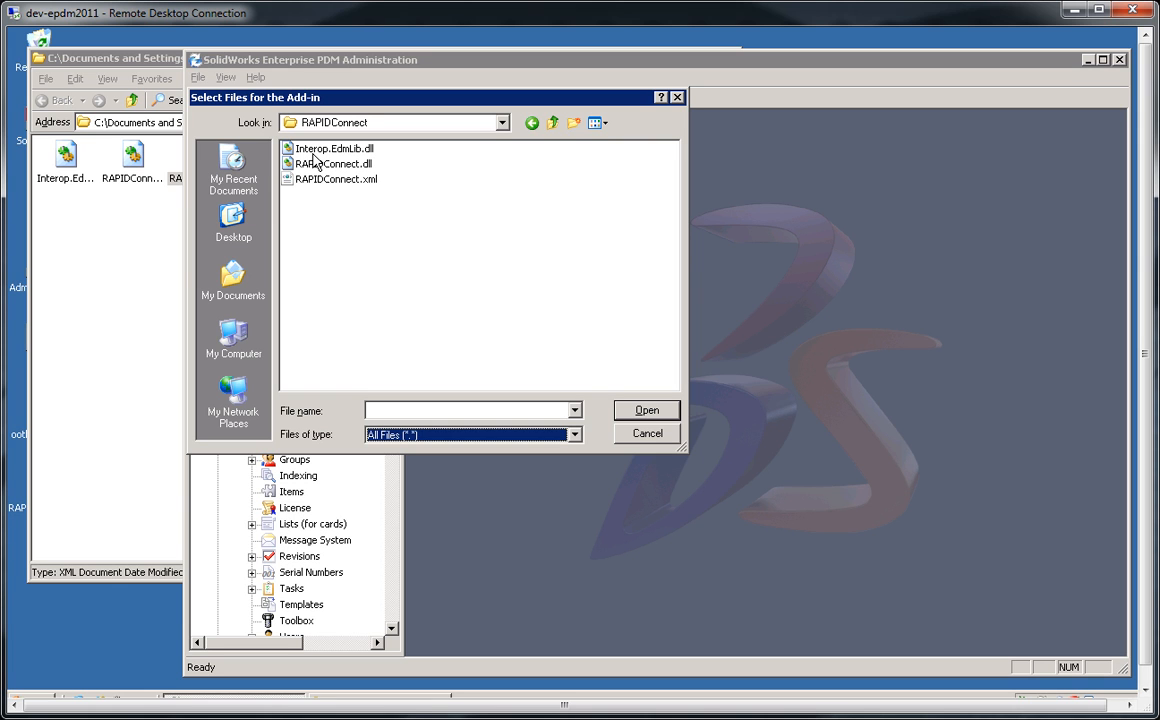
{"action": "mouse_move", "coordinate": [330, 164]}
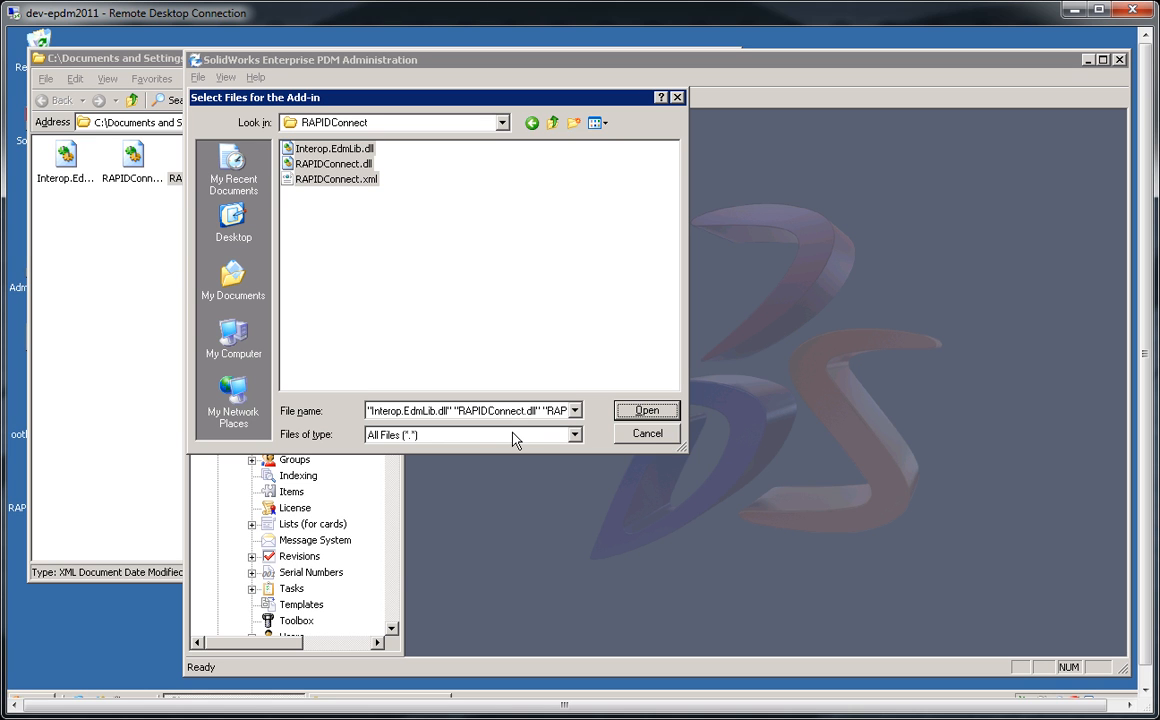
{"action": "left_click", "coordinate": [646, 410]}
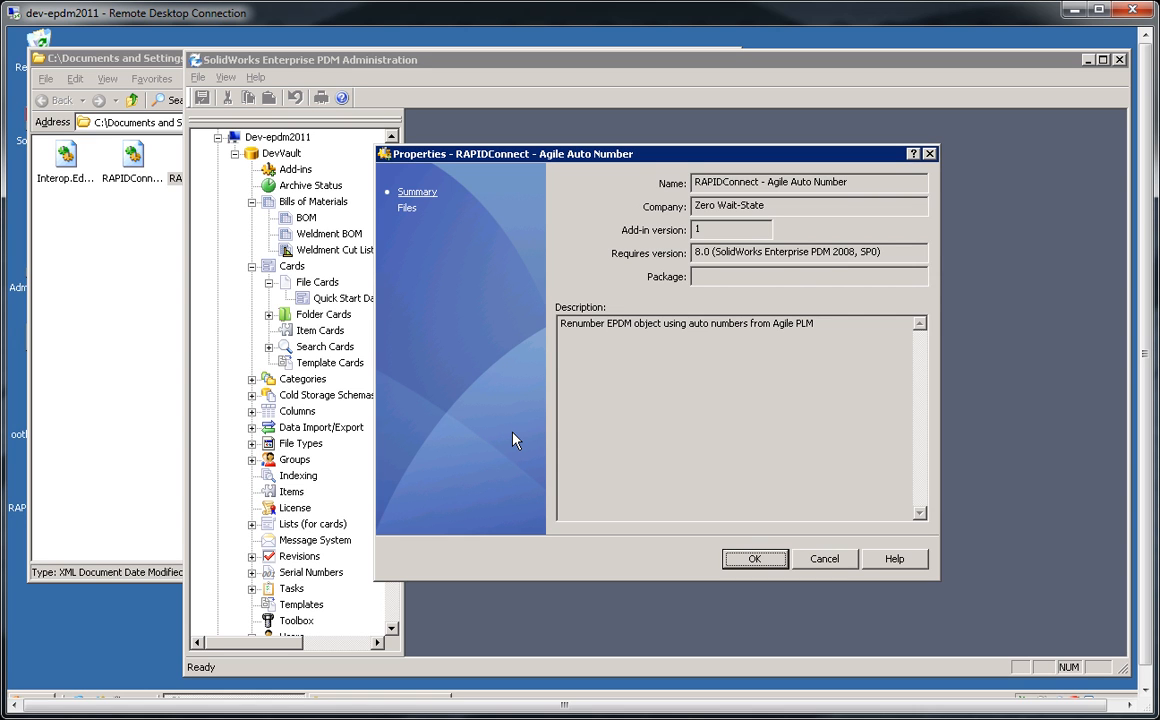
{"action": "mouse_move", "coordinate": [644, 170]}
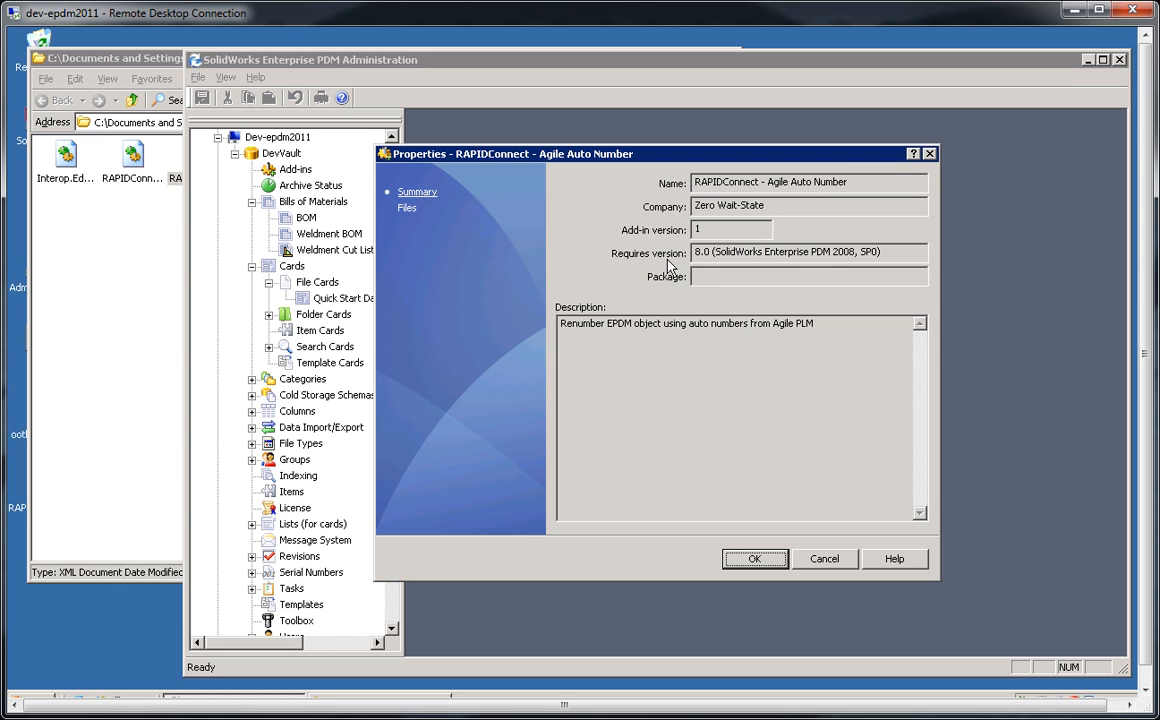
{"action": "mouse_move", "coordinate": [678, 264]}
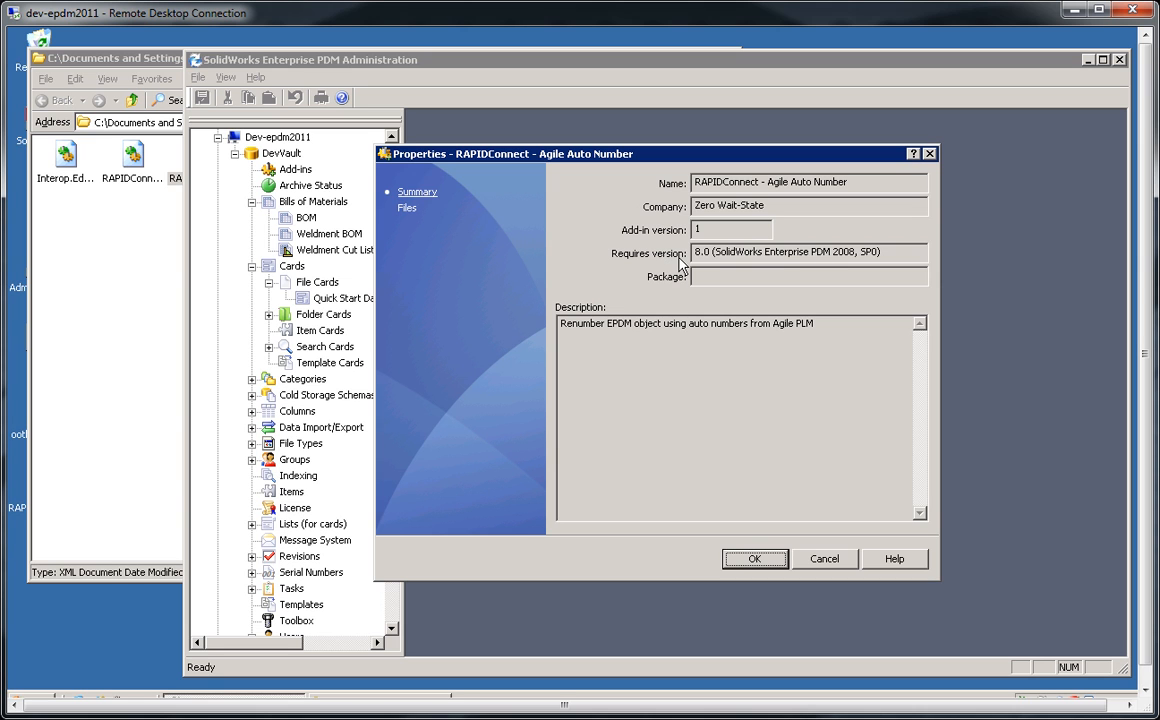
{"action": "mouse_move", "coordinate": [758, 568]}
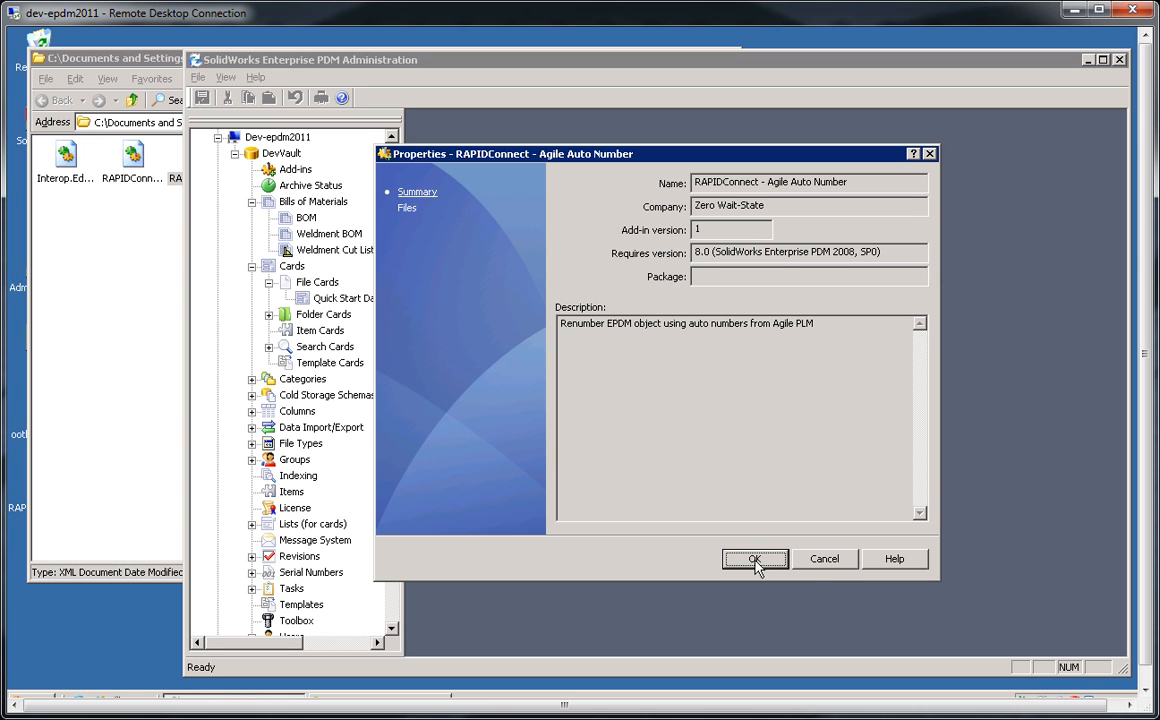
Step: Confirm the Agile Auto Number add-in properties and acknowledge the .Net reload warning
{"action": "left_click", "coordinate": [754, 560]}
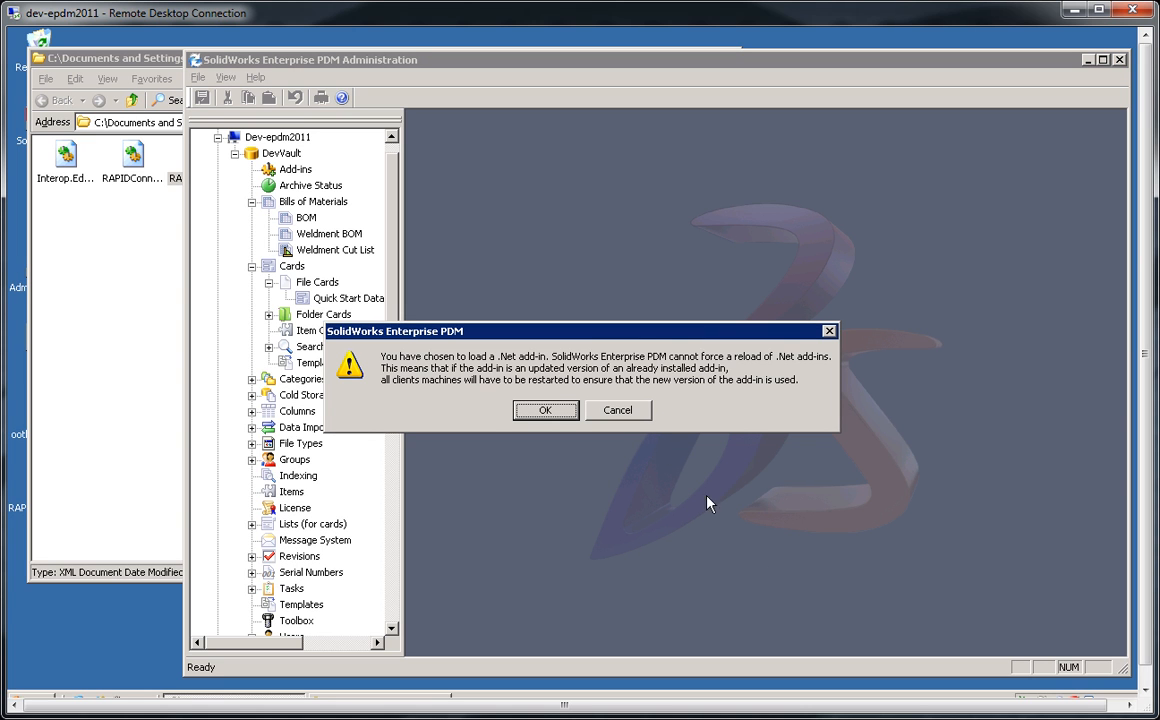
{"action": "mouse_move", "coordinate": [510, 372]}
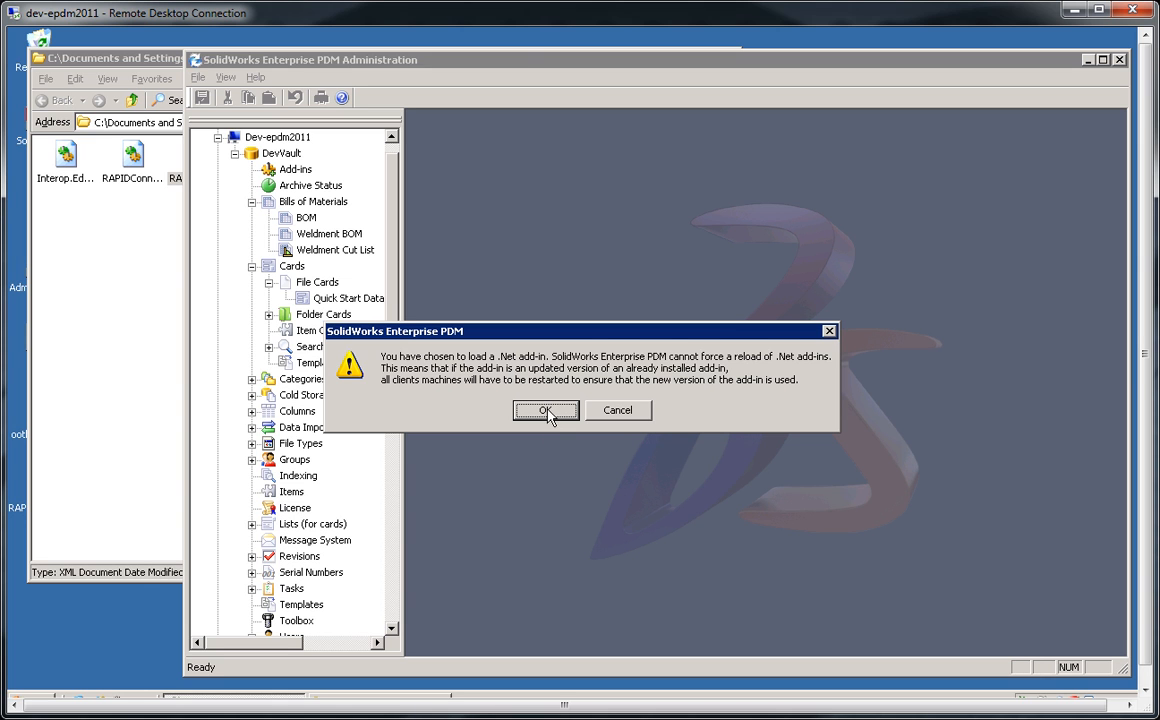
{"action": "left_click", "coordinate": [544, 410]}
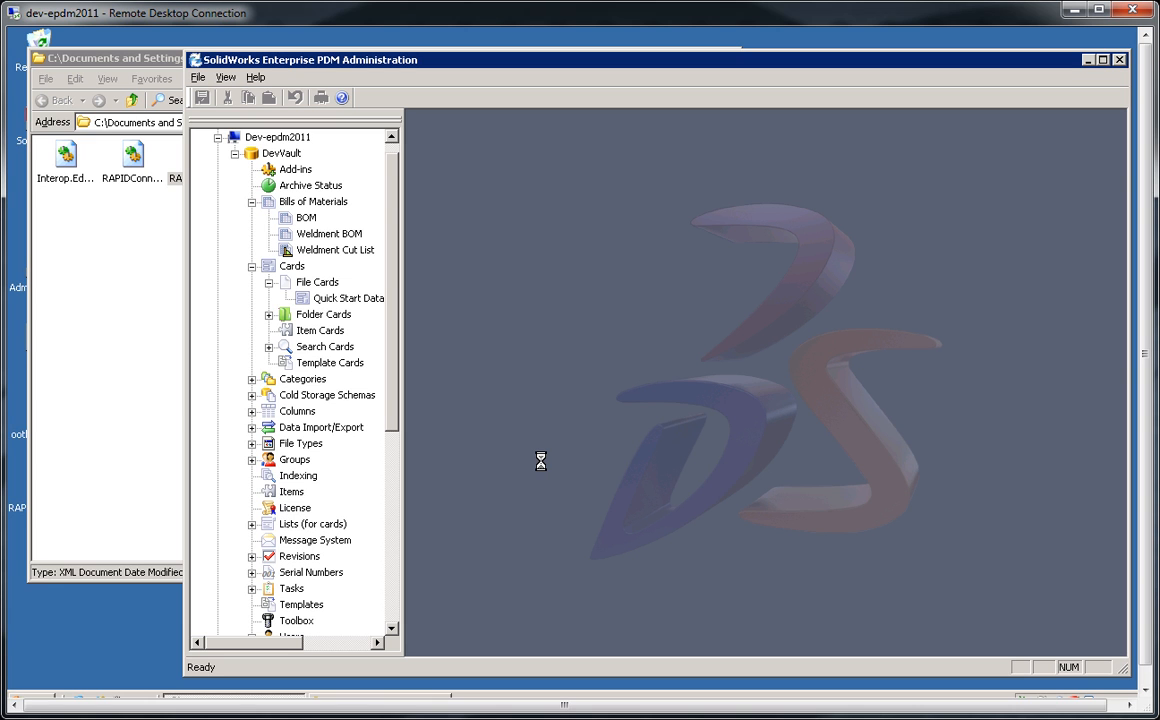
{"action": "mouse_move", "coordinate": [544, 468]}
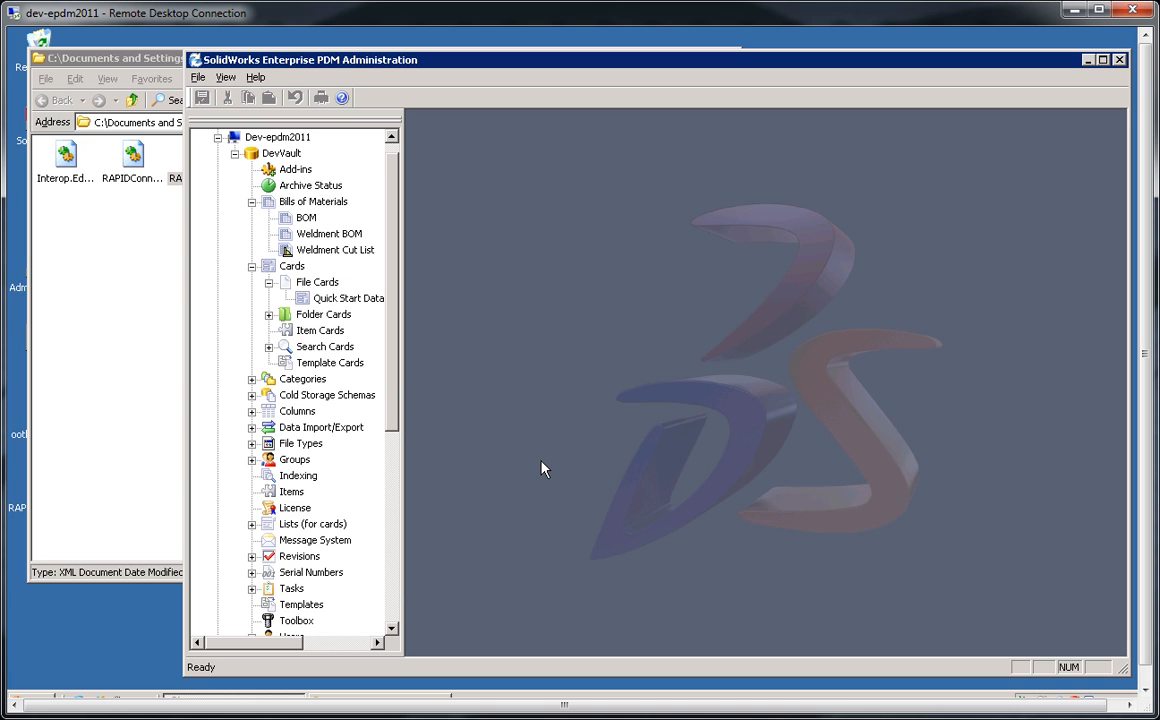
Step: Expand the Add-ins branch and select the newly installed RAPIDConnect add-in, version 1
{"action": "left_click", "coordinate": [254, 168]}
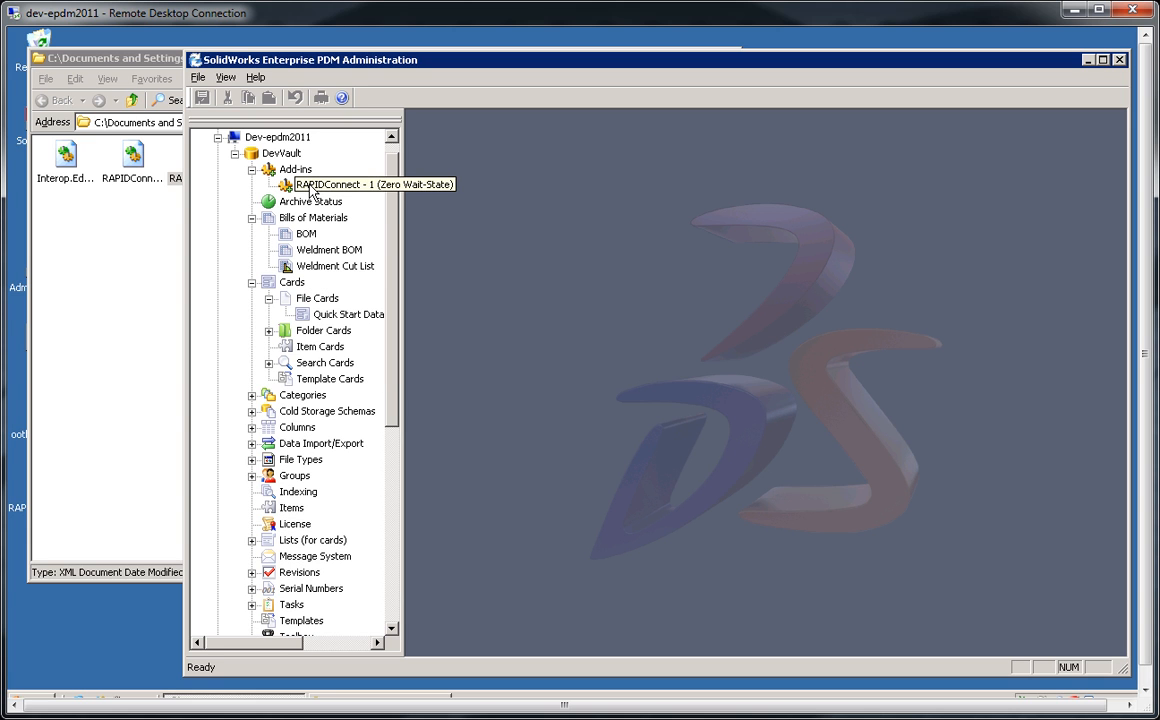
{"action": "mouse_move", "coordinate": [376, 168]}
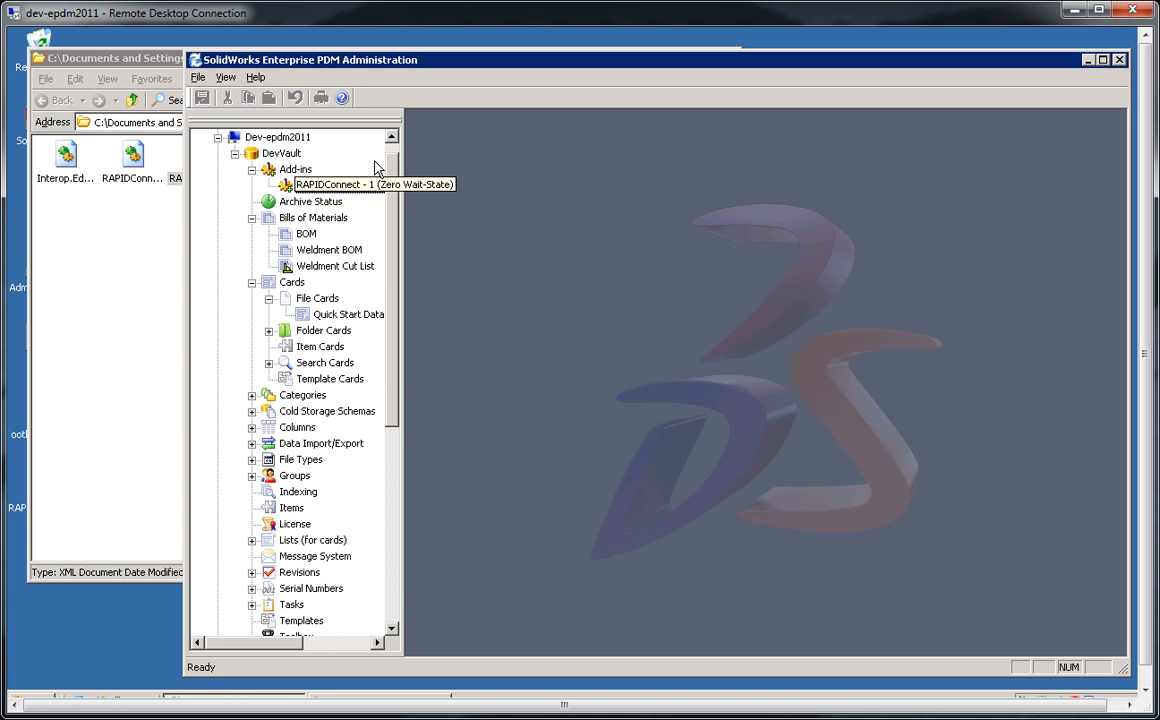
{"action": "left_click", "coordinate": [340, 184]}
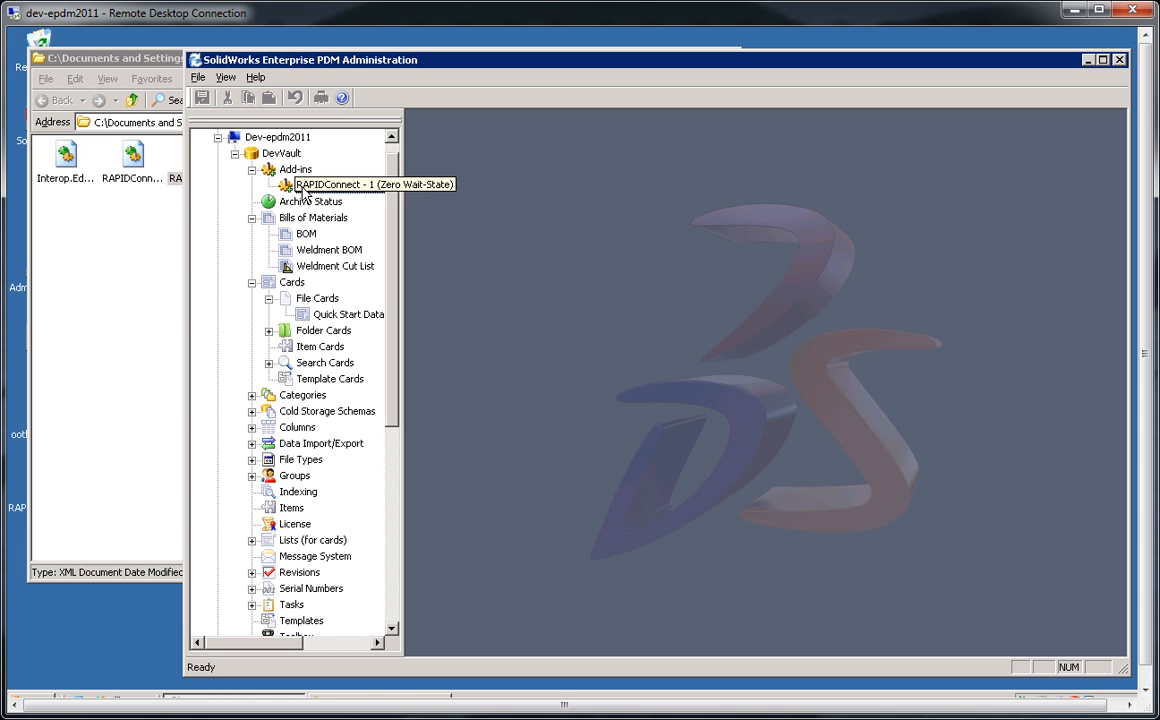
{"action": "mouse_move", "coordinate": [684, 278]}
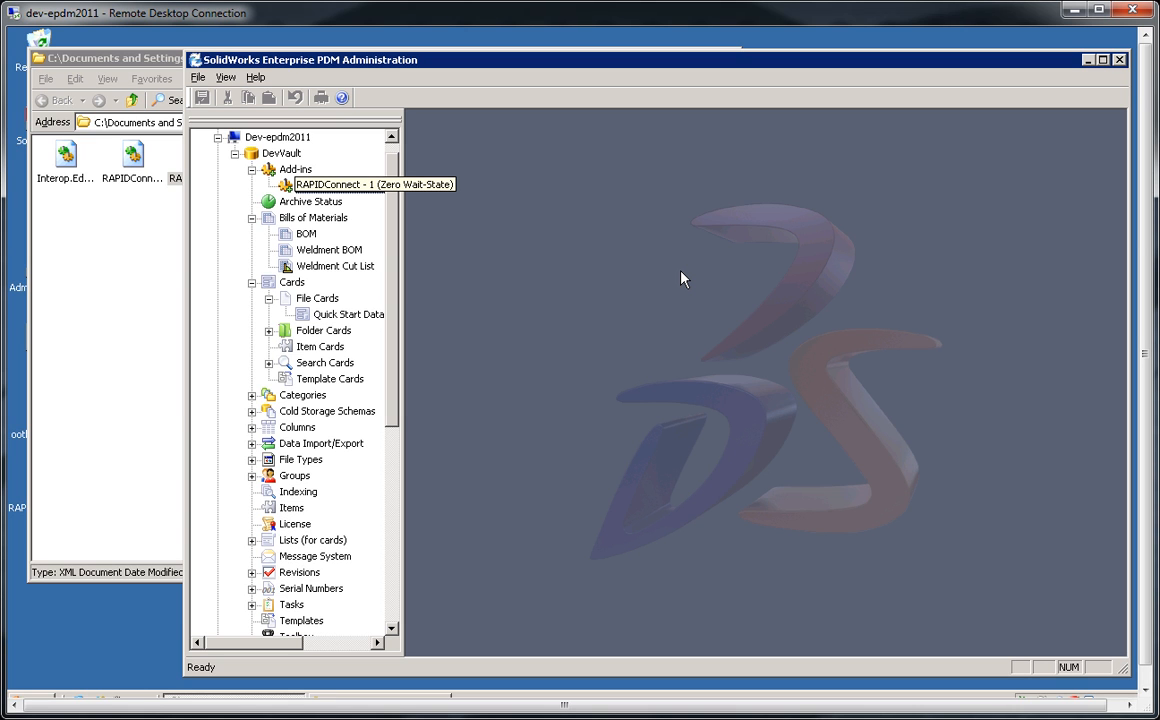
{"action": "left_click", "coordinate": [340, 184]}
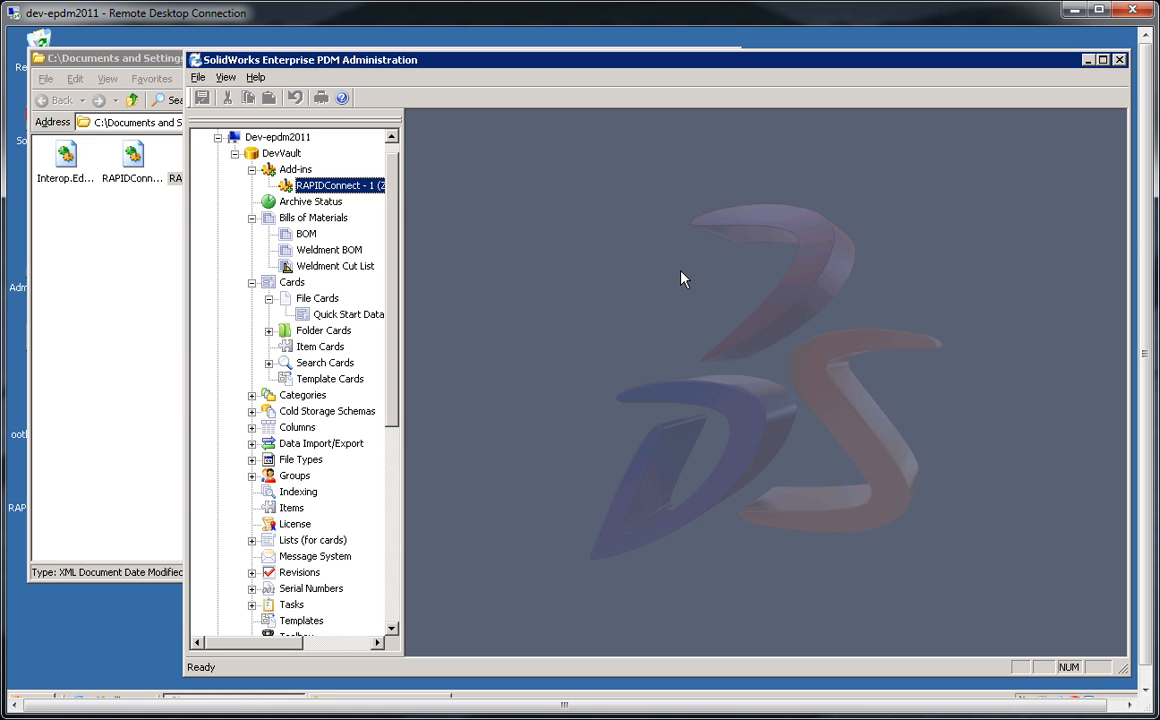